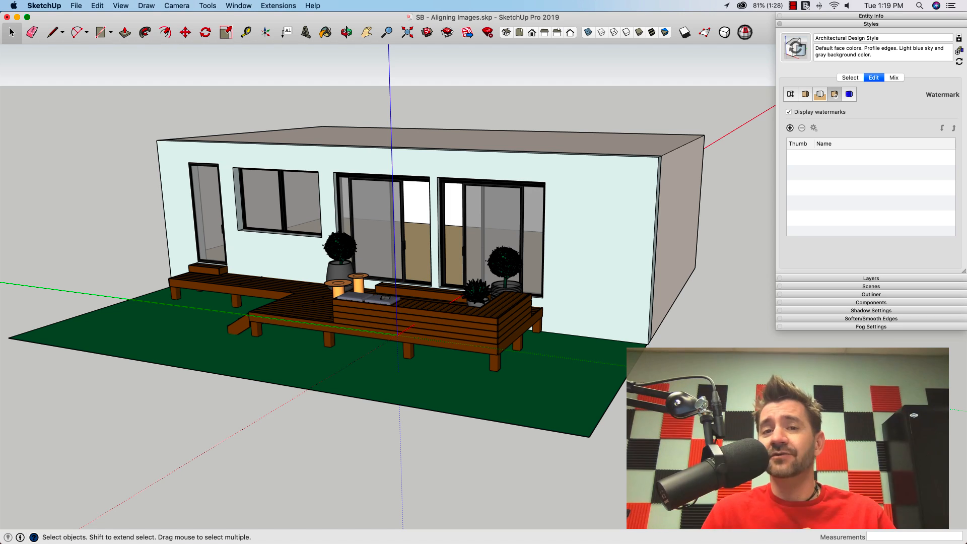
mouse_move(182, 128)
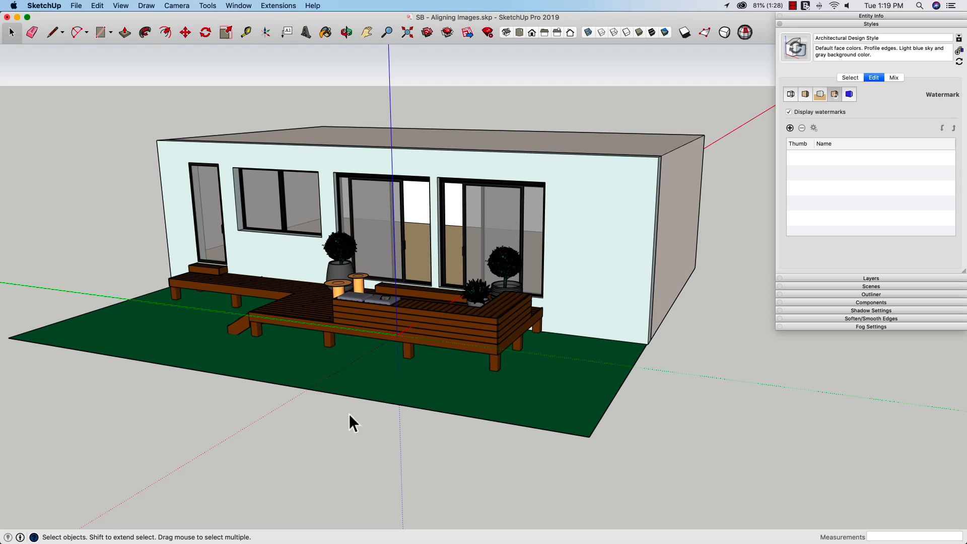
mouse_move(401, 349)
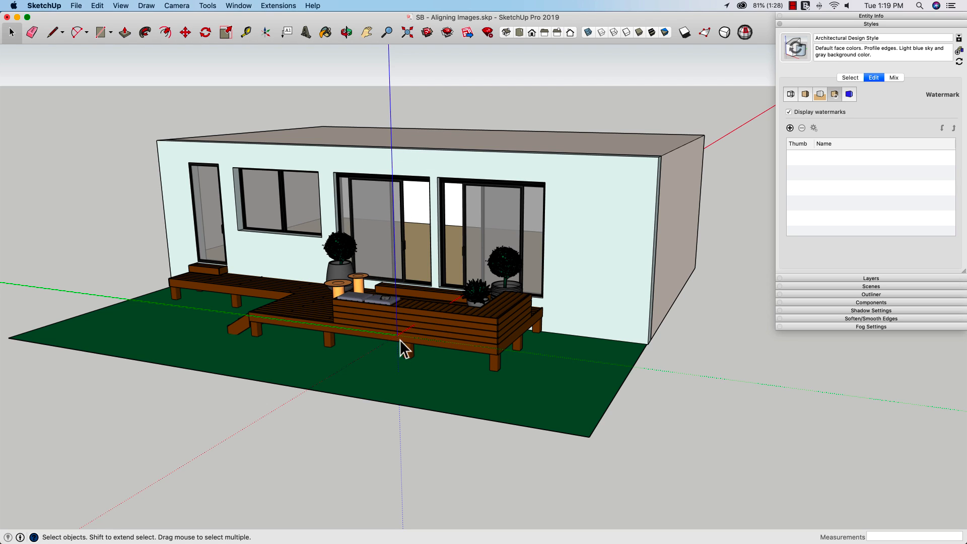
mouse_move(207, 213)
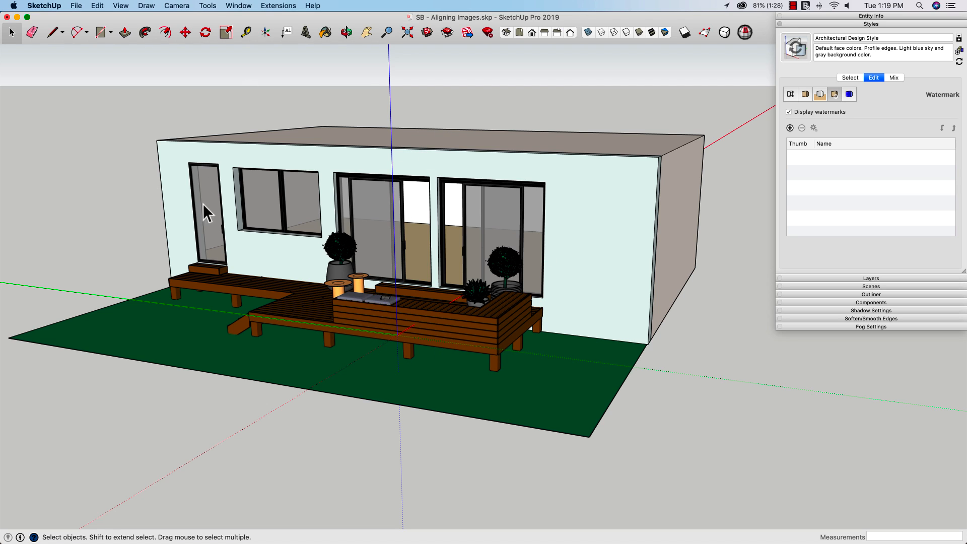
mouse_move(299, 327)
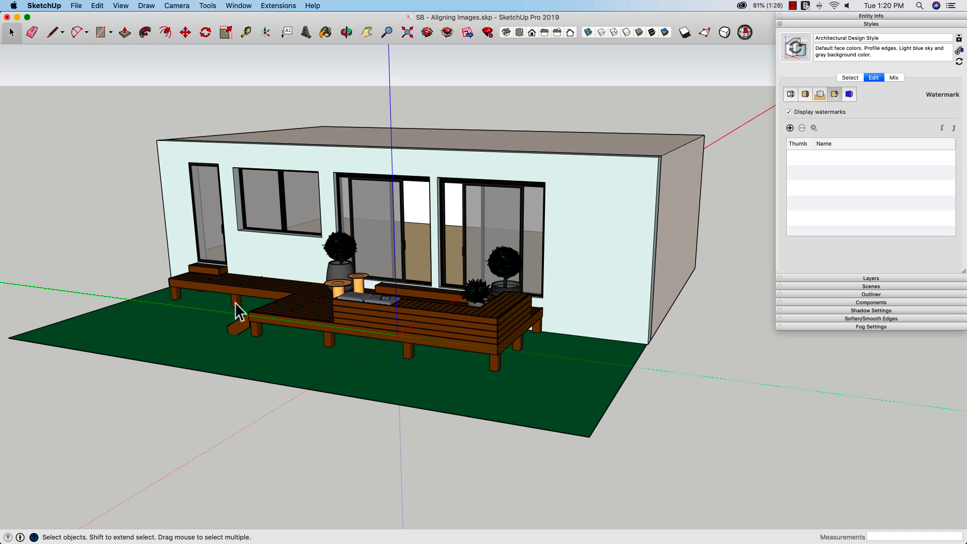
mouse_move(590, 225)
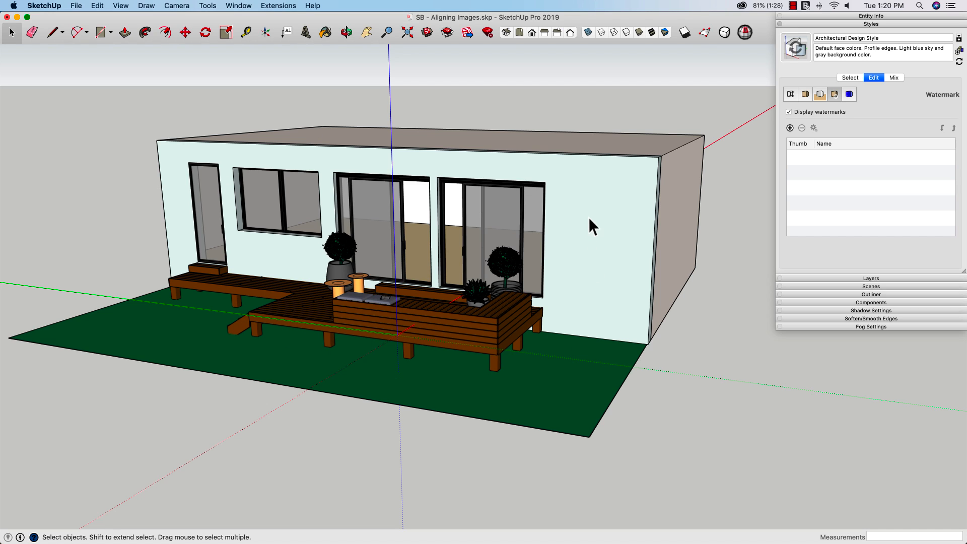
mouse_move(164, 233)
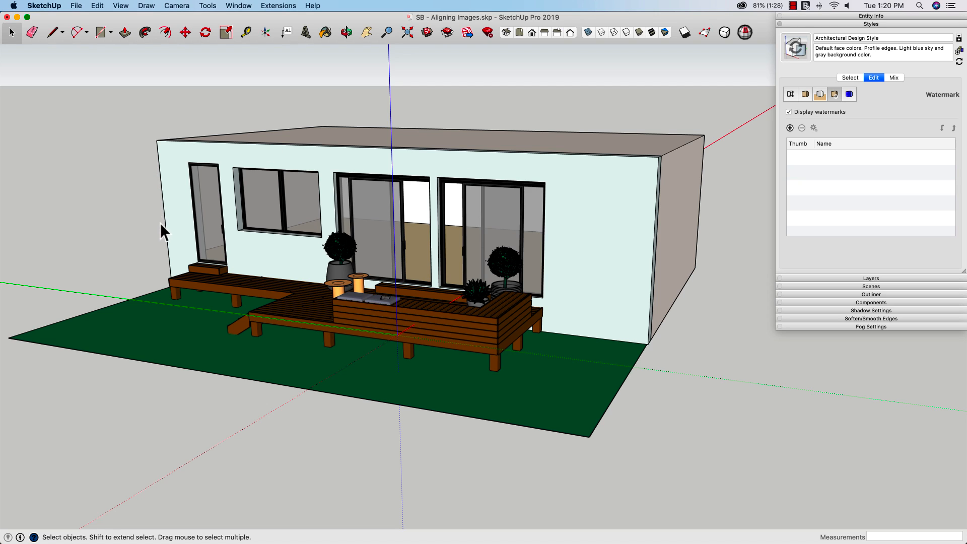
mouse_move(114, 203)
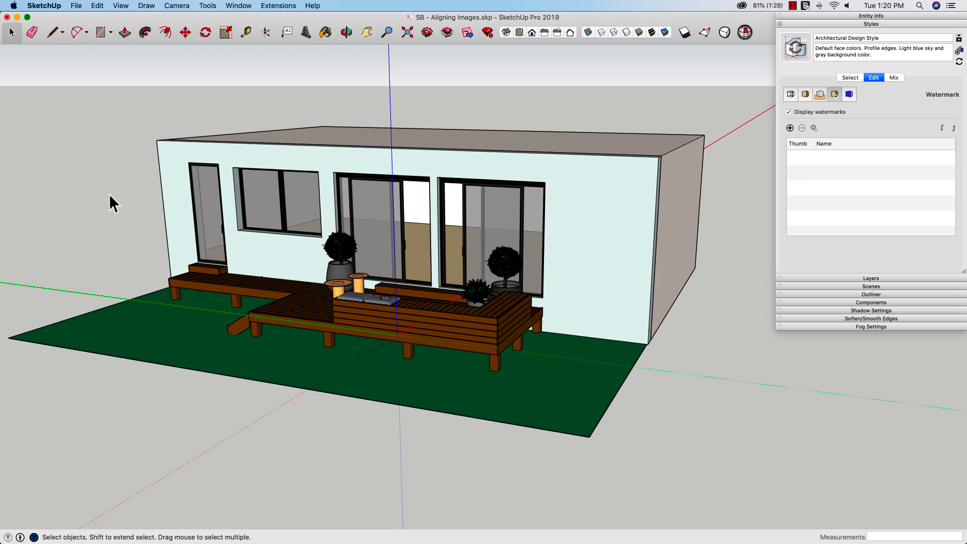
mouse_move(391, 357)
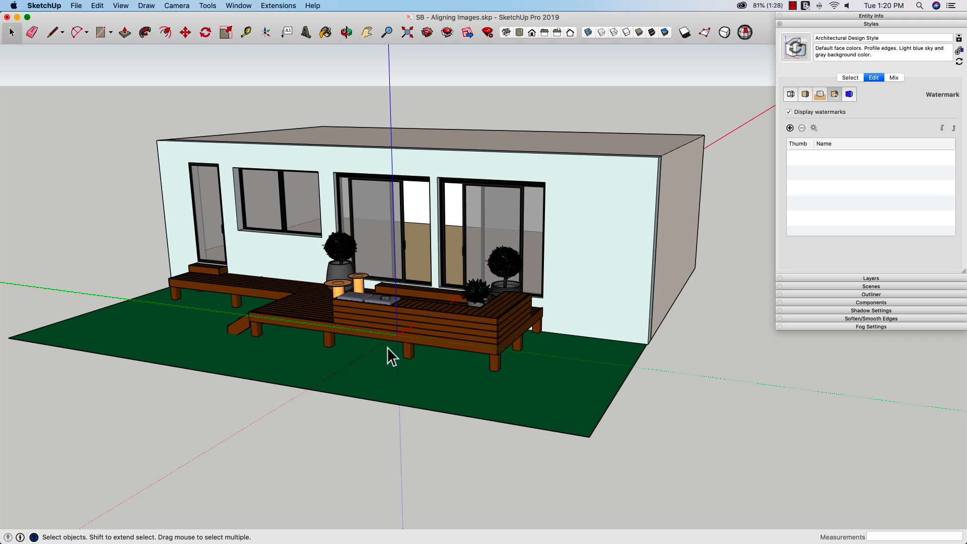
mouse_move(307, 272)
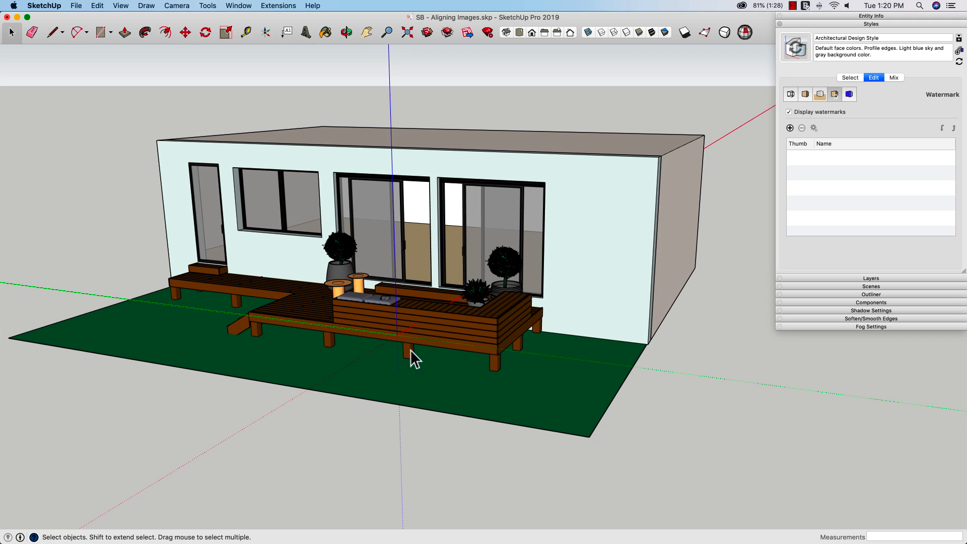
mouse_move(778, 115)
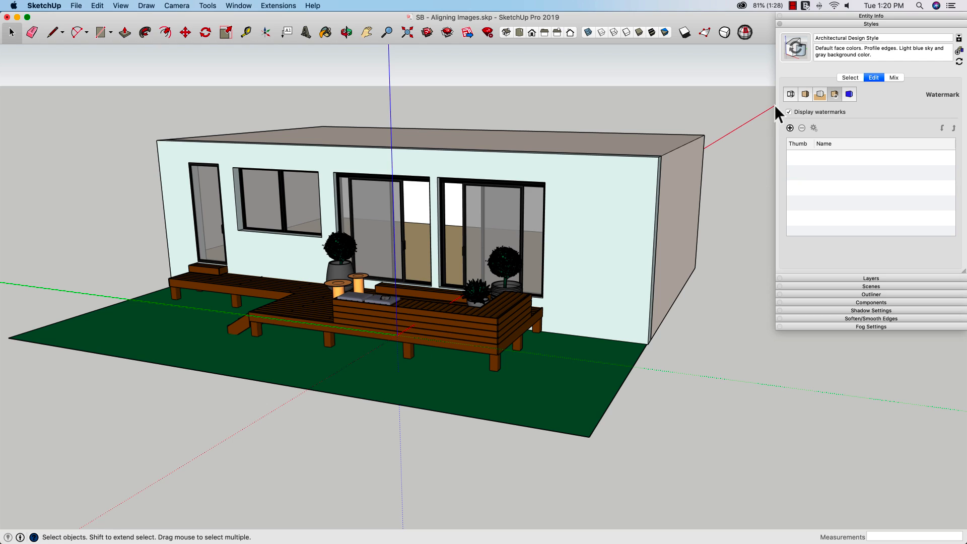
mouse_move(246, 90)
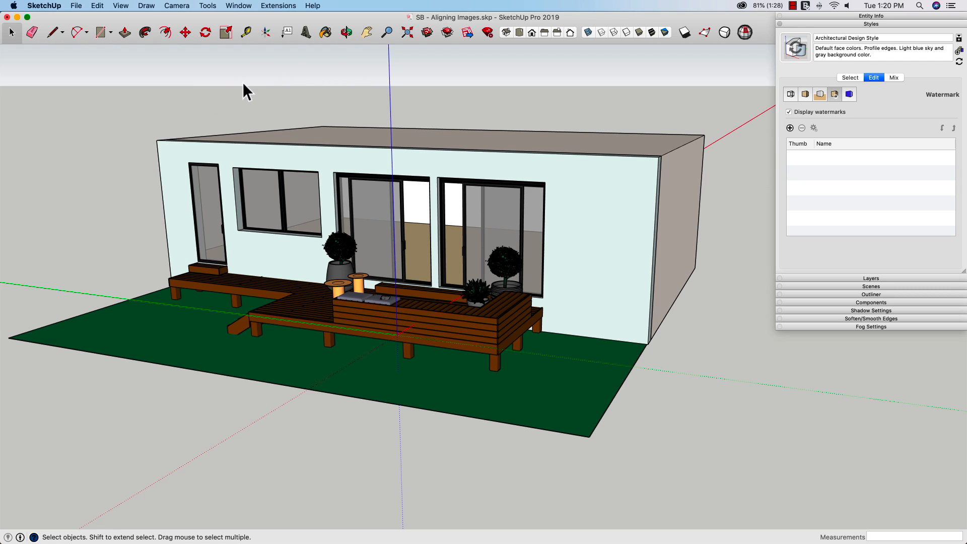
mouse_move(174, 271)
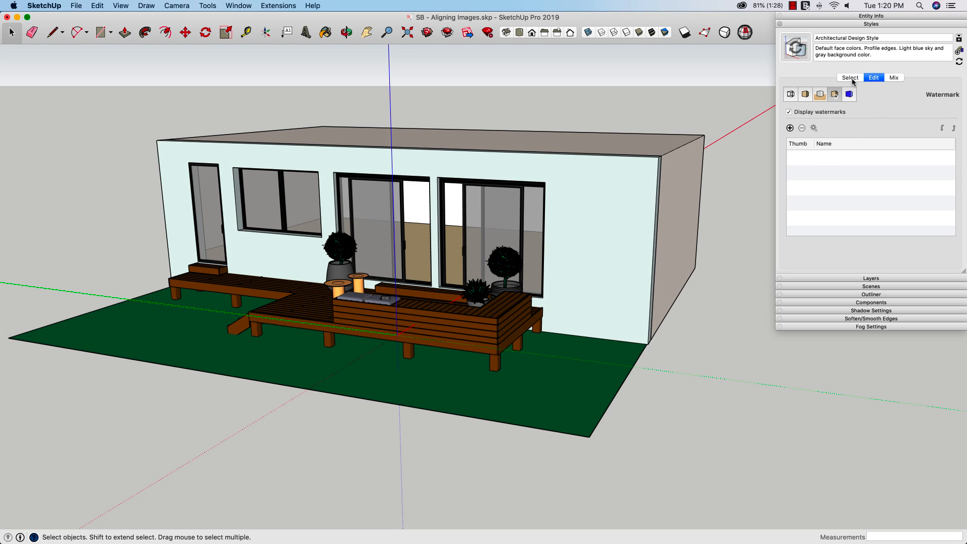
Add Render01.png from the Desktop as a new watermark in the style's watermark settings
click(850, 77)
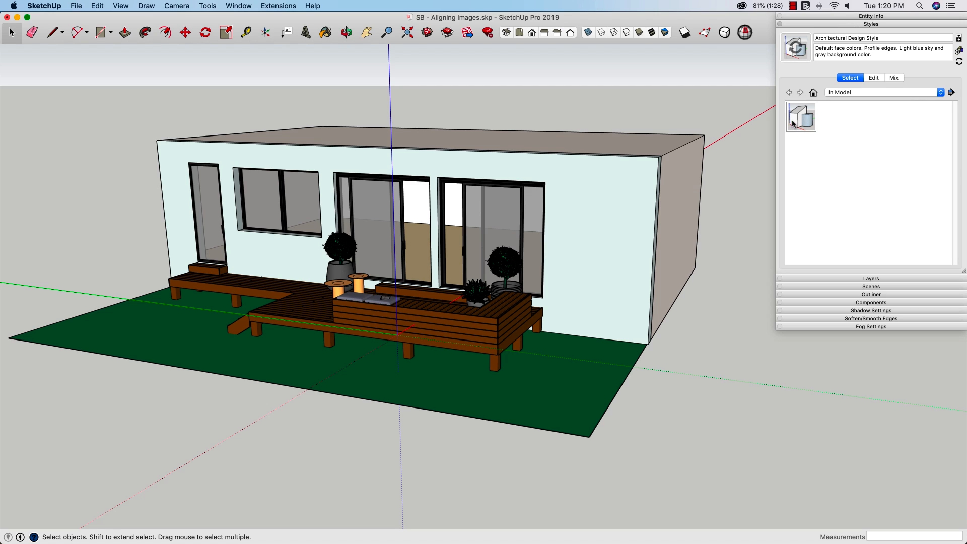
click(873, 77)
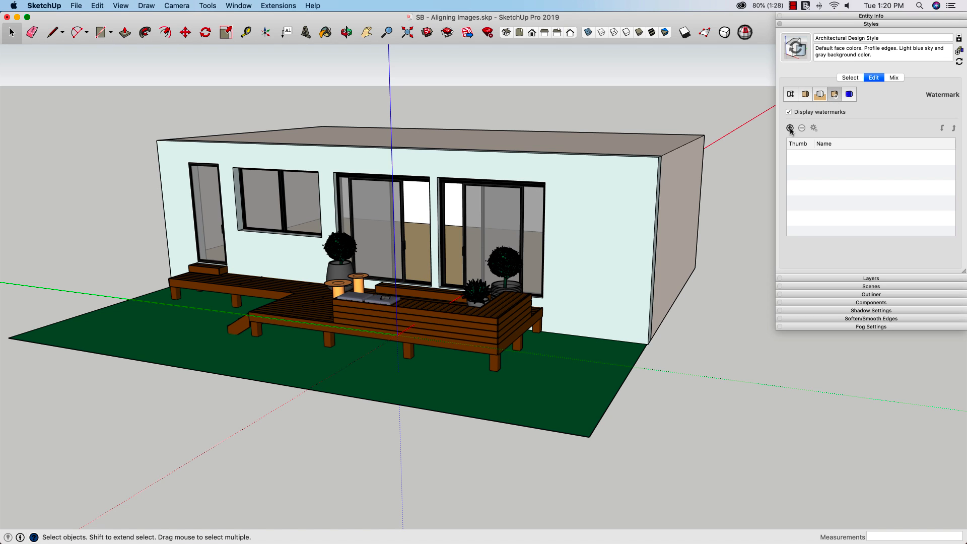
click(790, 129)
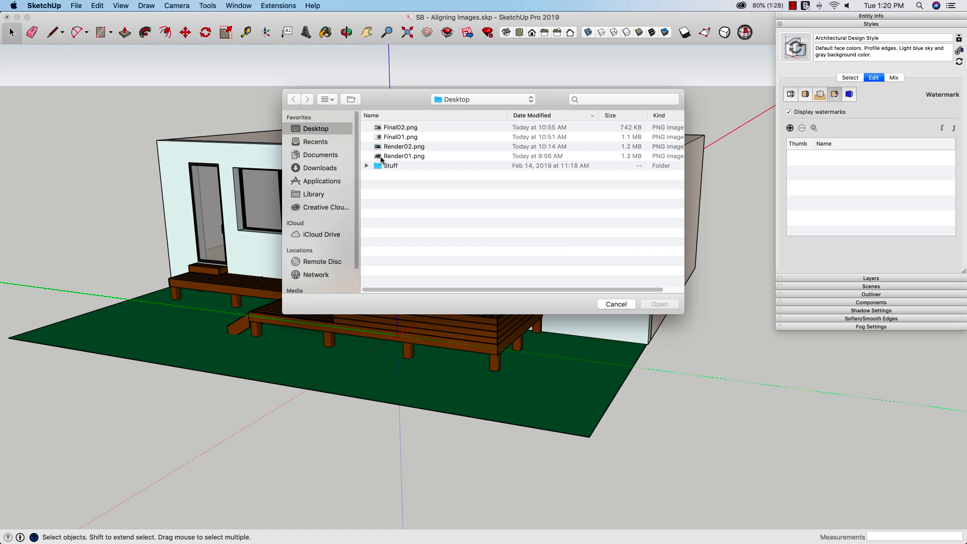
click(403, 156)
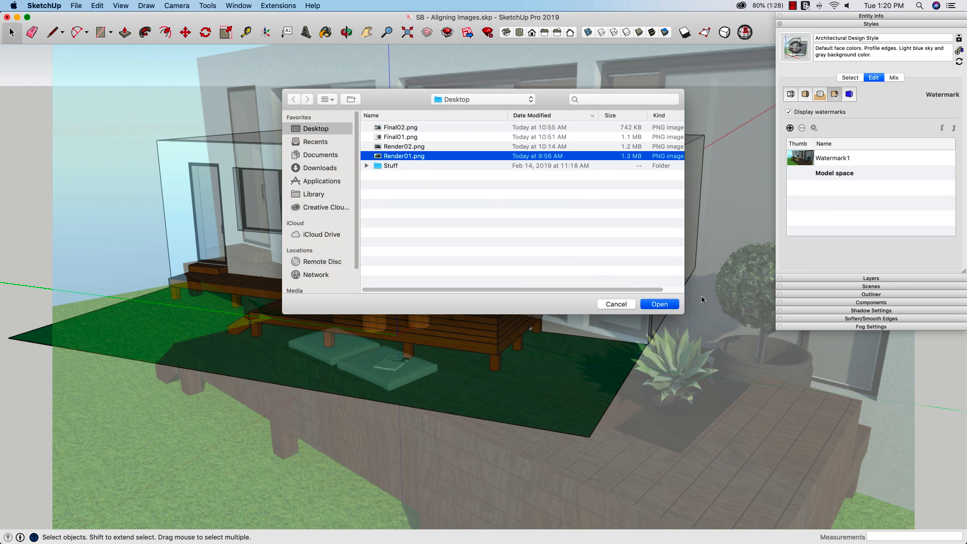
Load Render01.png as an overlay watermark and lower its blend toward the background
click(659, 303)
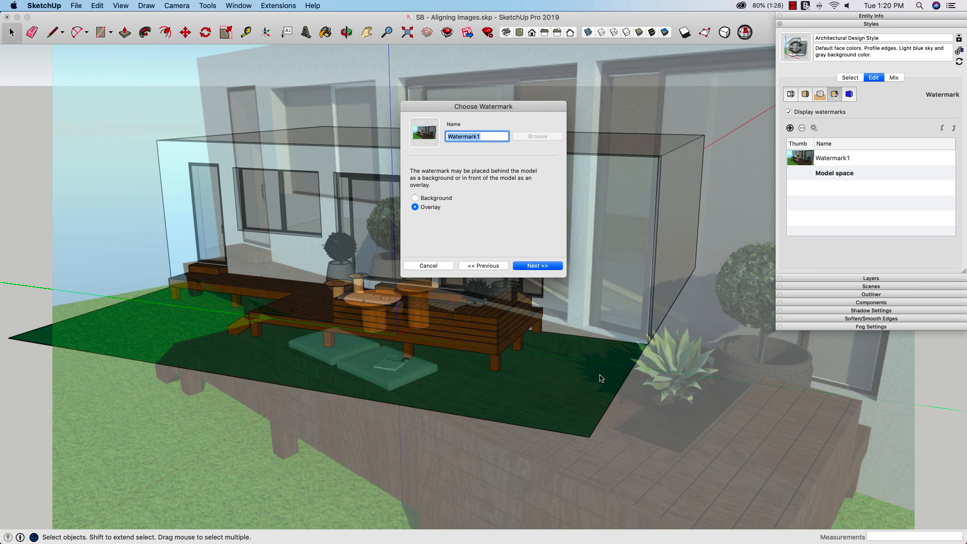
mouse_move(436, 207)
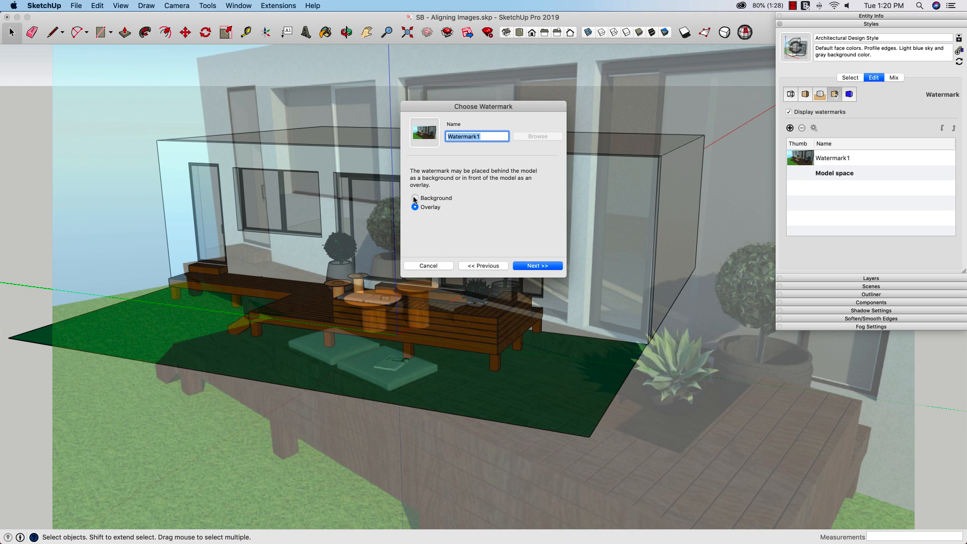
click(415, 198)
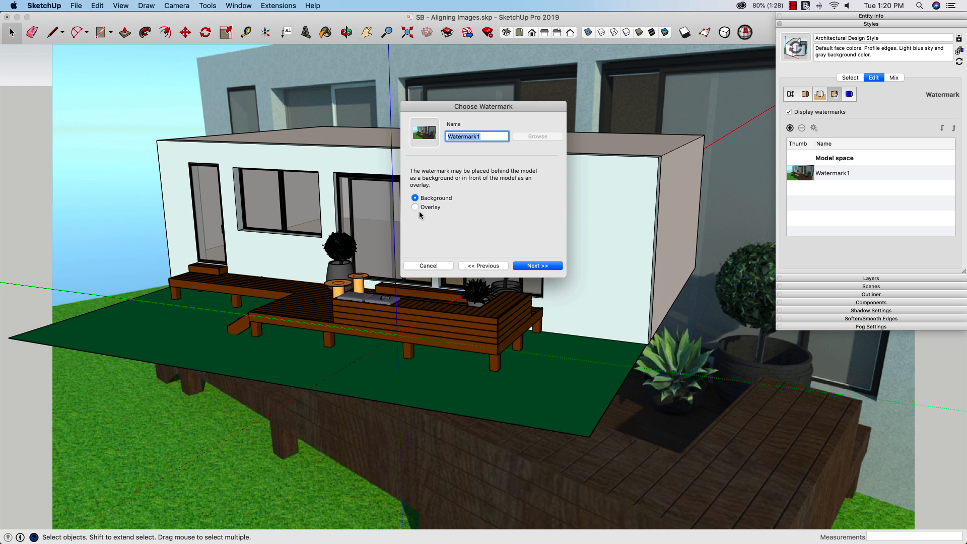
click(416, 207)
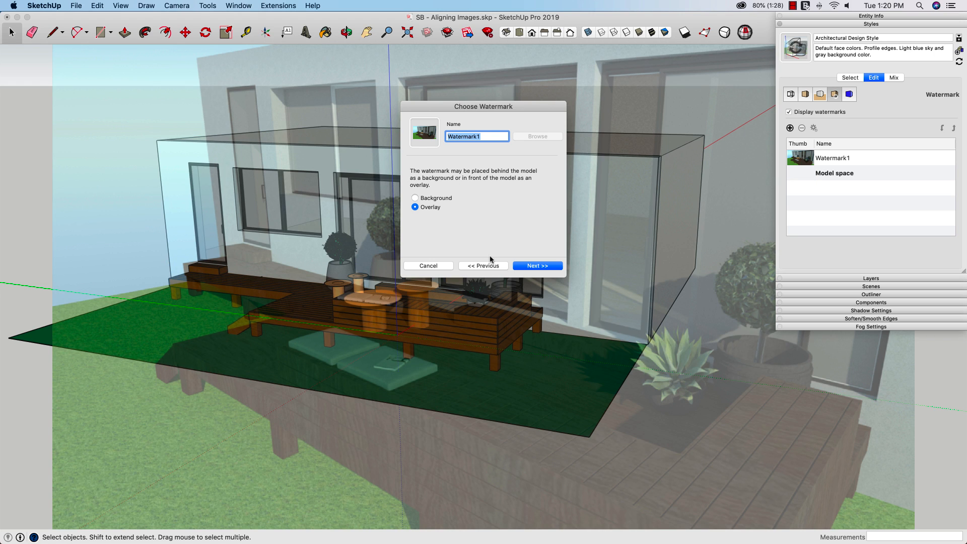
click(536, 265)
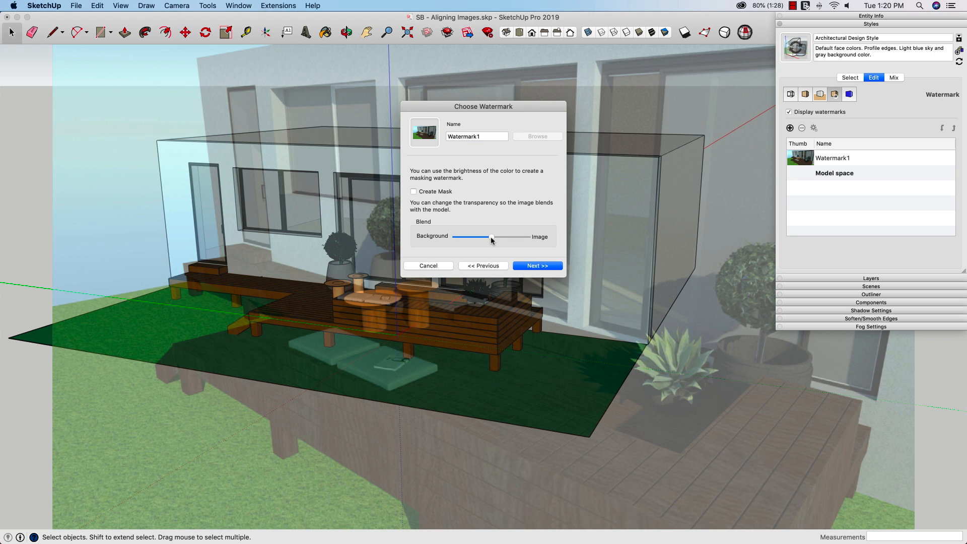
drag(491, 237, 483, 237)
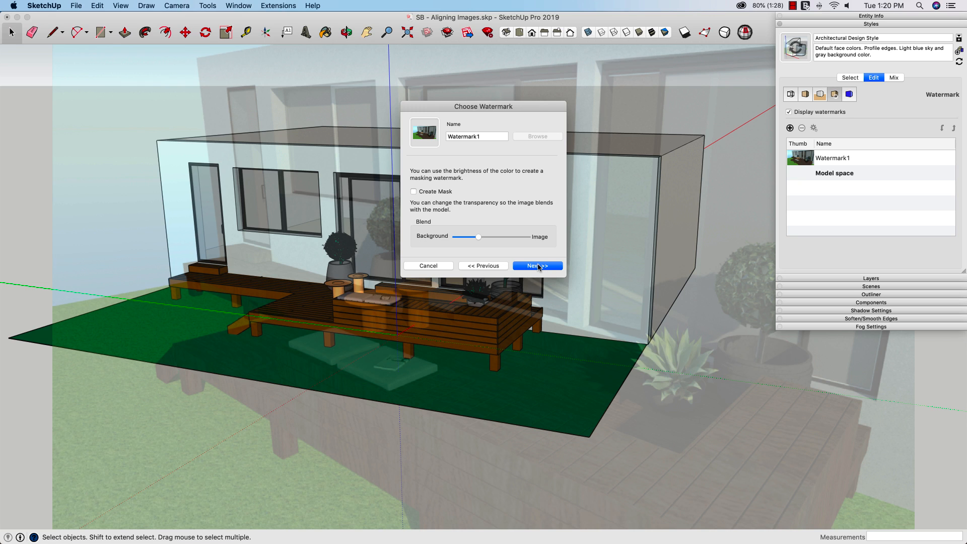
Keep Watermark1 stretched to fit the entire window with Lock Aspect Ratio on
click(536, 266)
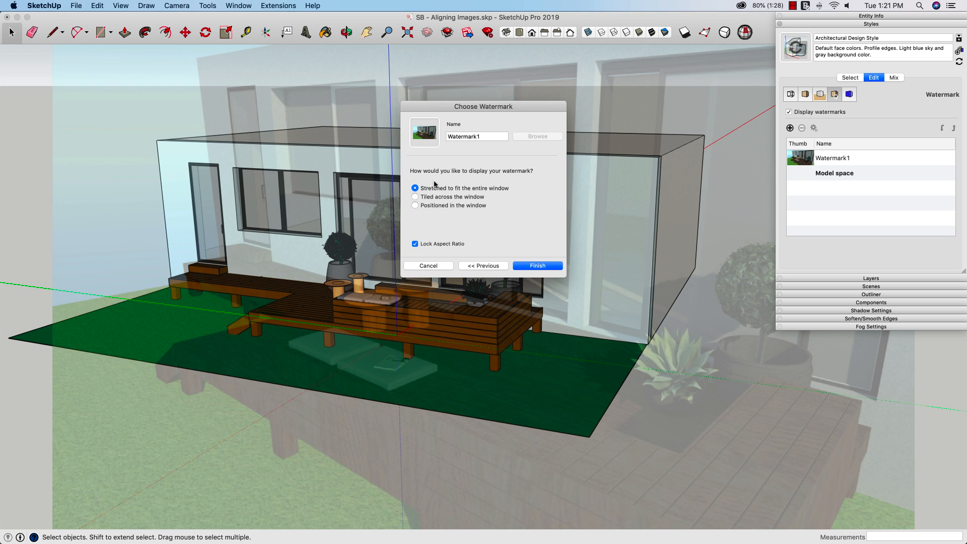
mouse_move(395, 234)
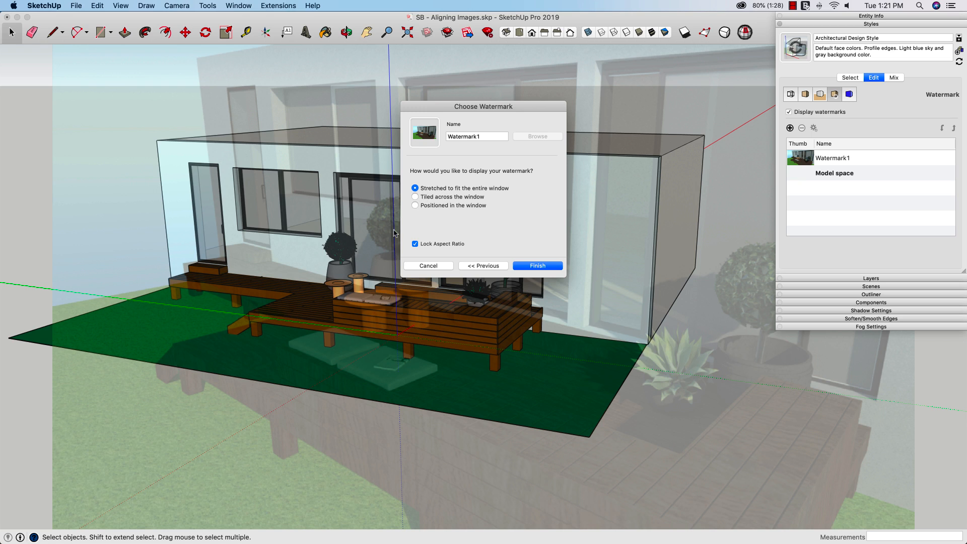
mouse_move(327, 430)
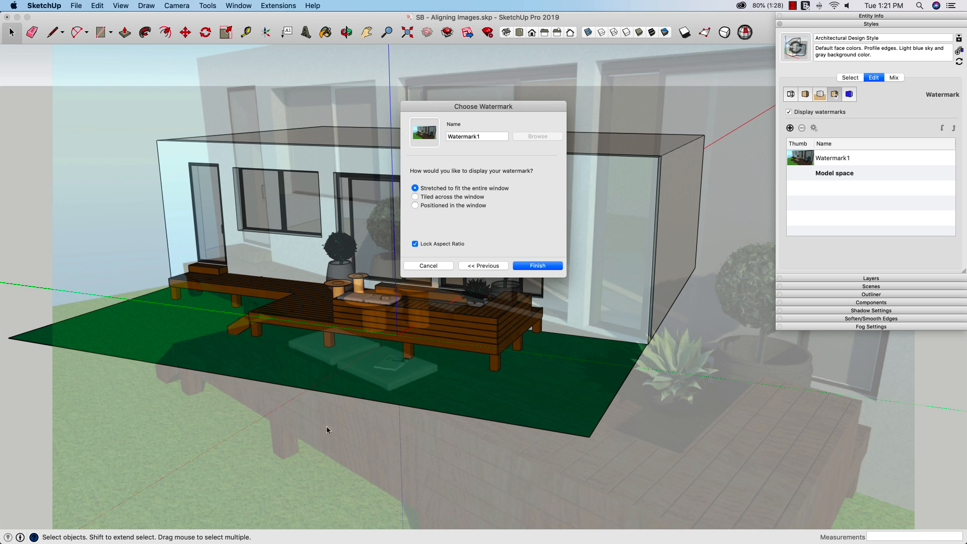
mouse_move(217, 487)
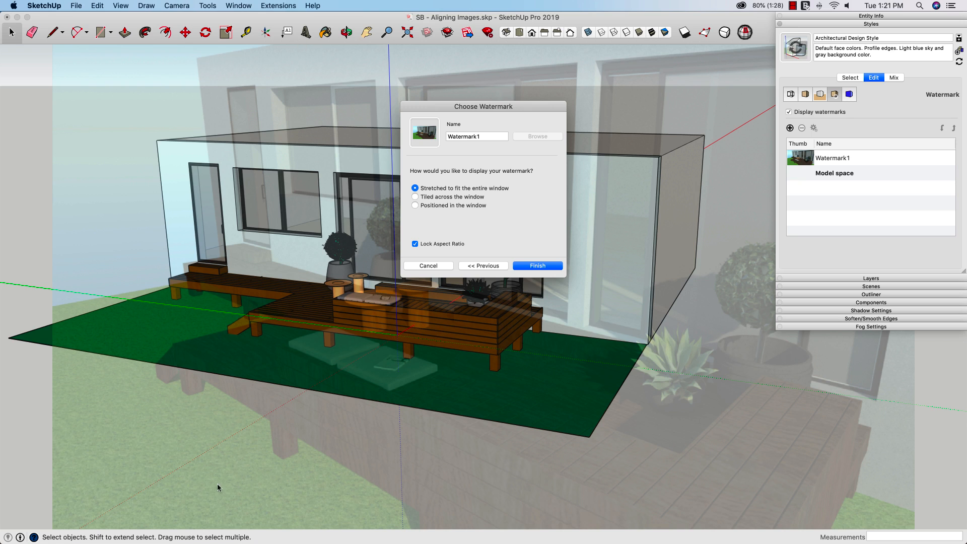
mouse_move(375, 379)
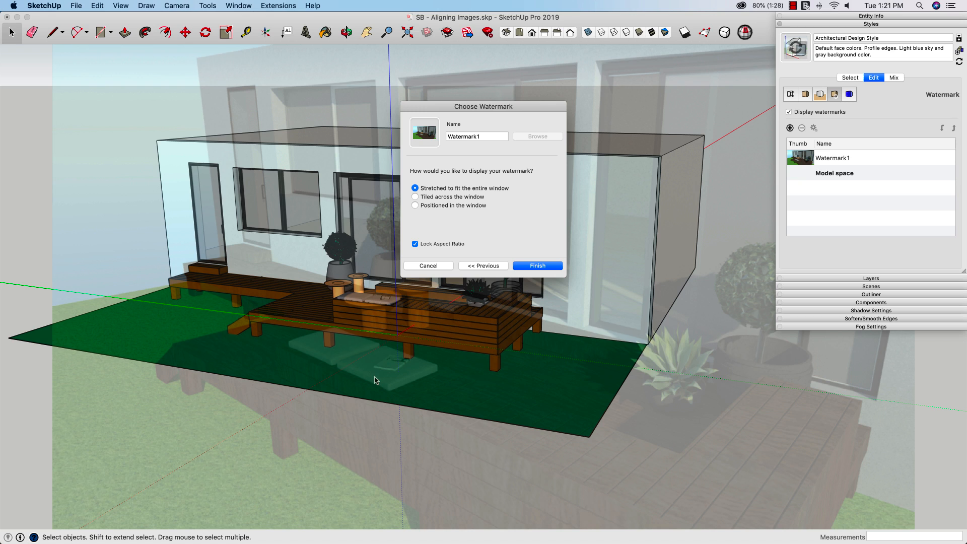
mouse_move(615, 372)
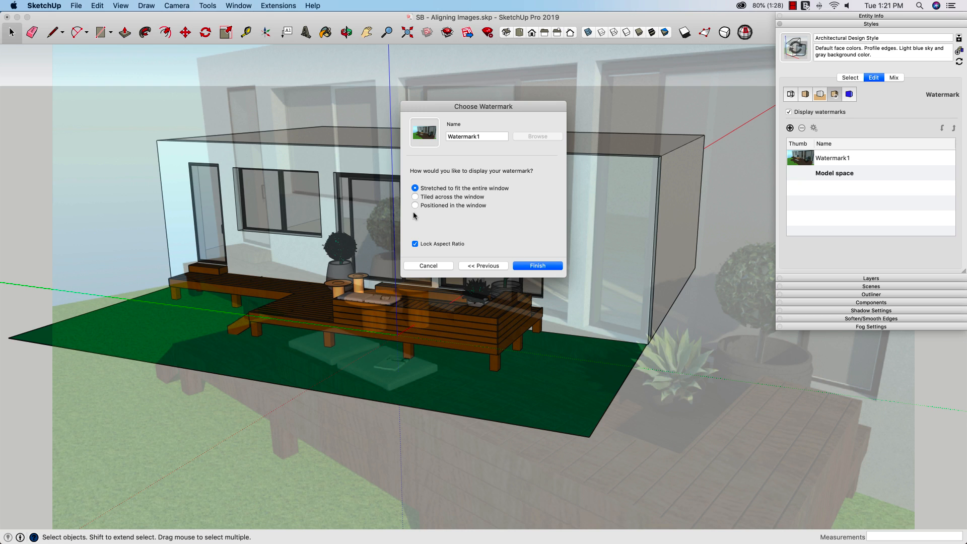
mouse_move(241, 233)
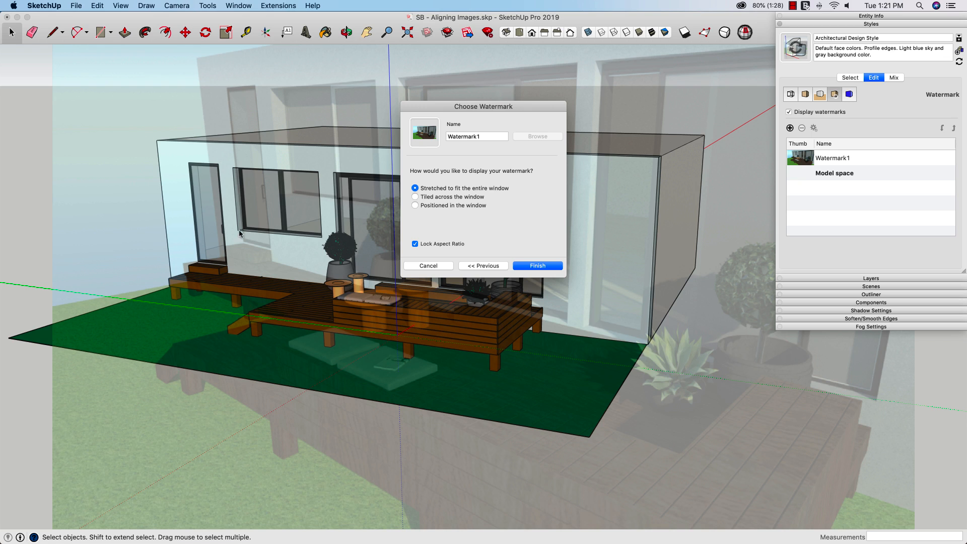
mouse_move(250, 135)
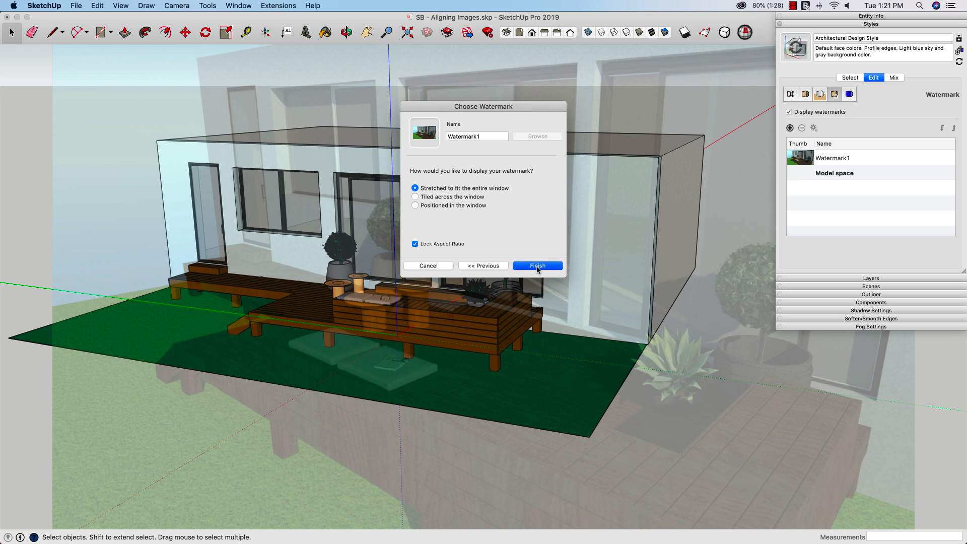
Finish Watermark1 so the stretched, semi-transparent render overlays the deck model
click(536, 266)
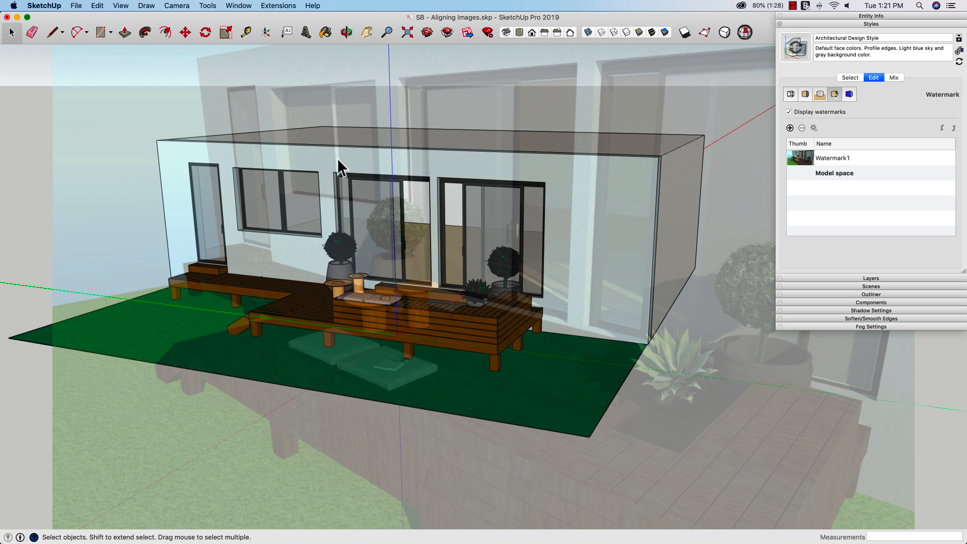
mouse_move(175, 150)
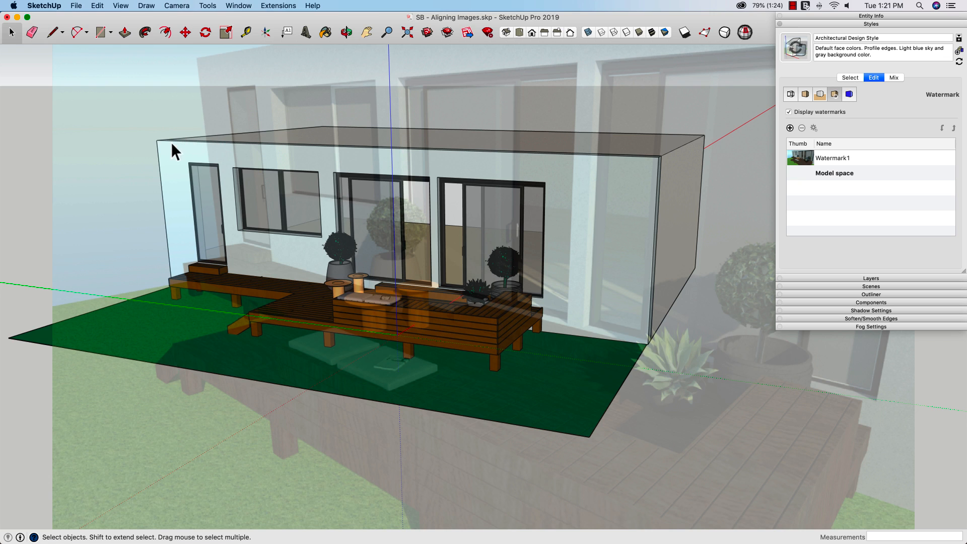
mouse_move(257, 216)
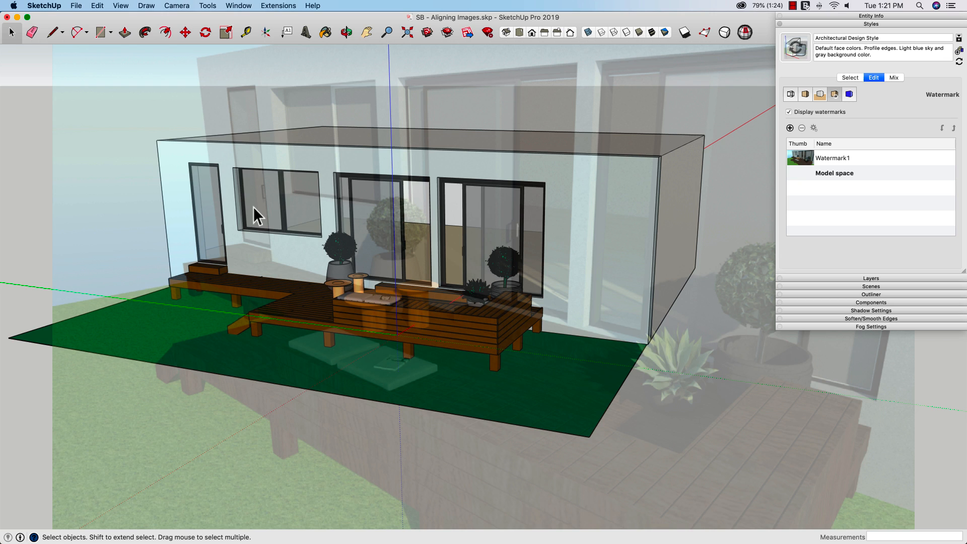
mouse_move(562, 358)
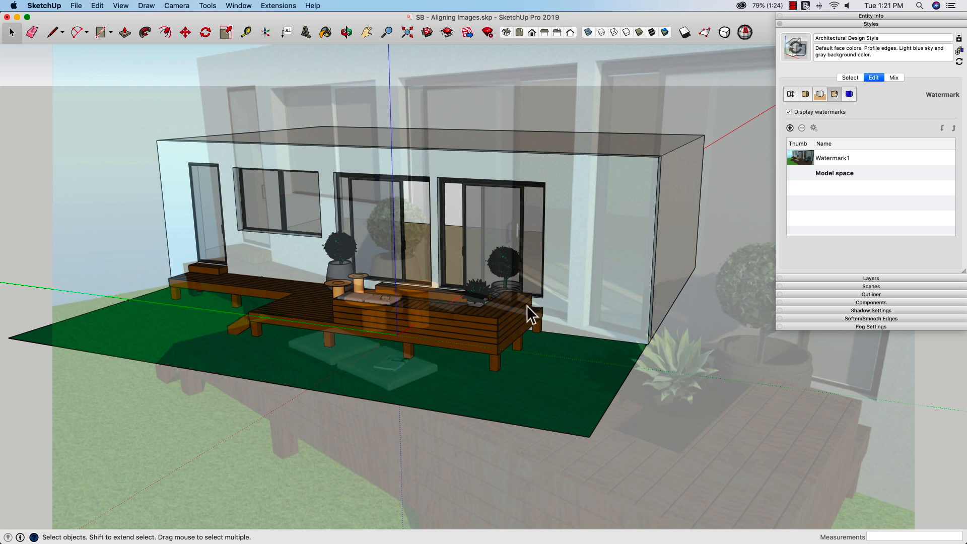
mouse_move(203, 190)
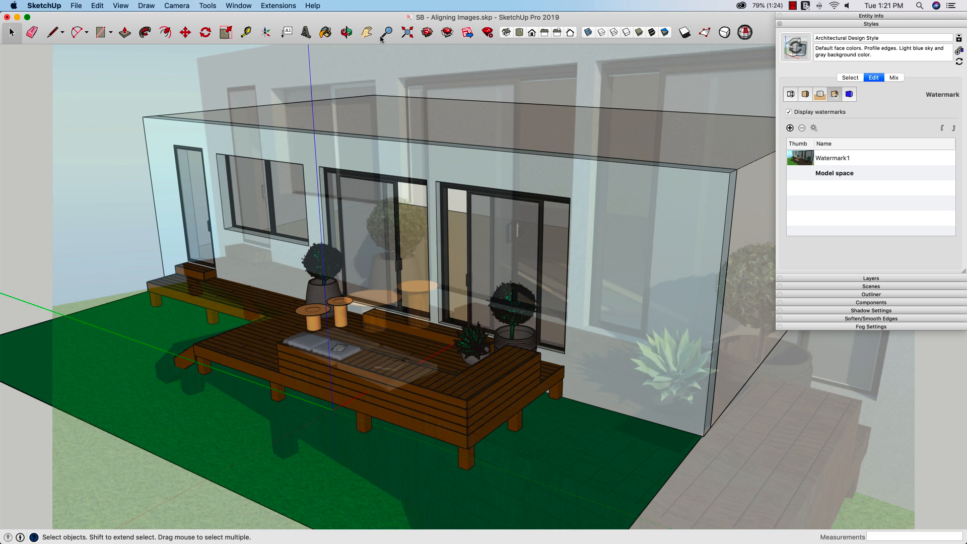
Pan the model toward the door and windows to compare them with the render
click(365, 32)
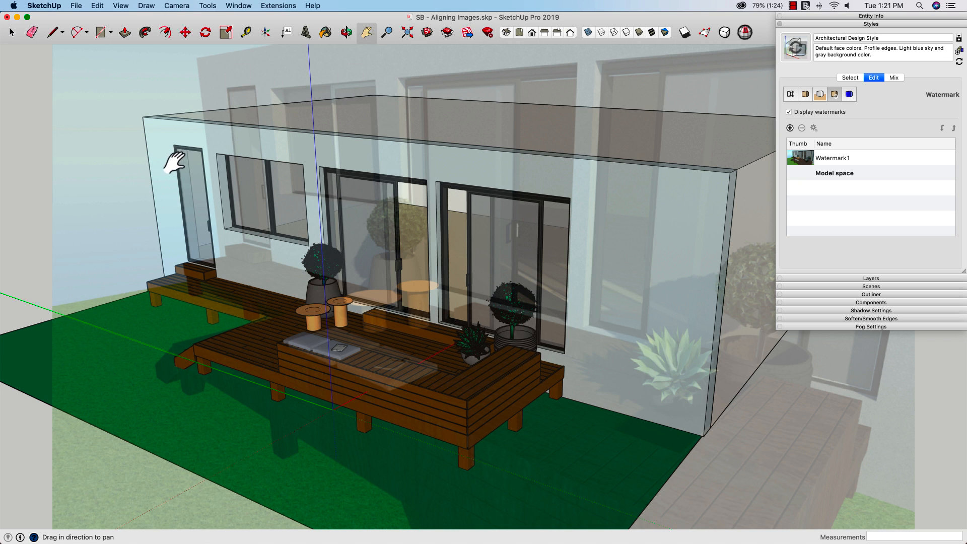
drag(176, 159, 216, 138)
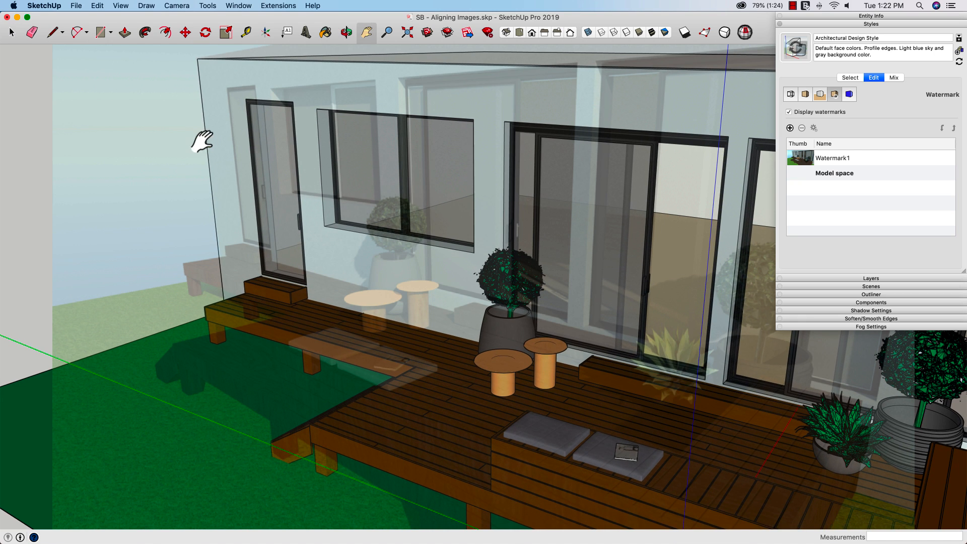
mouse_move(241, 200)
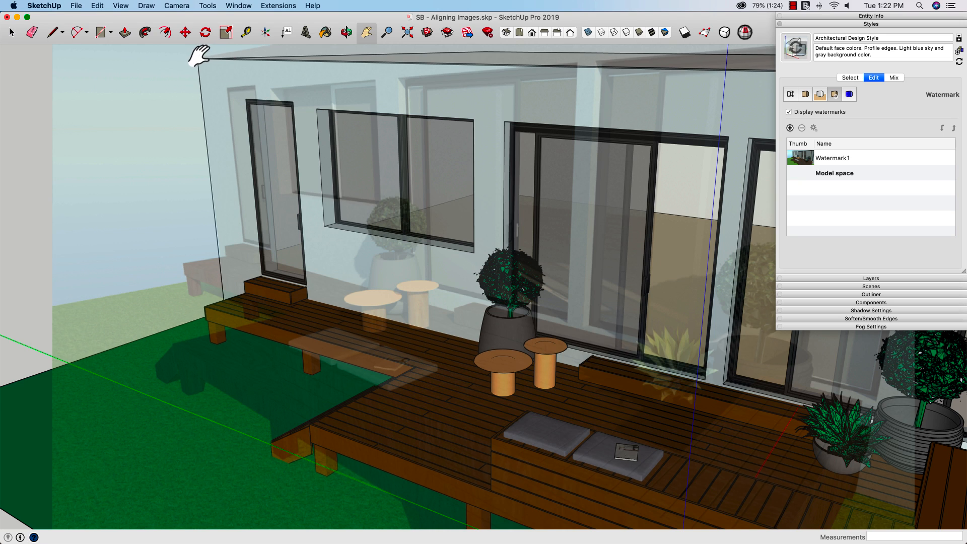
mouse_move(218, 93)
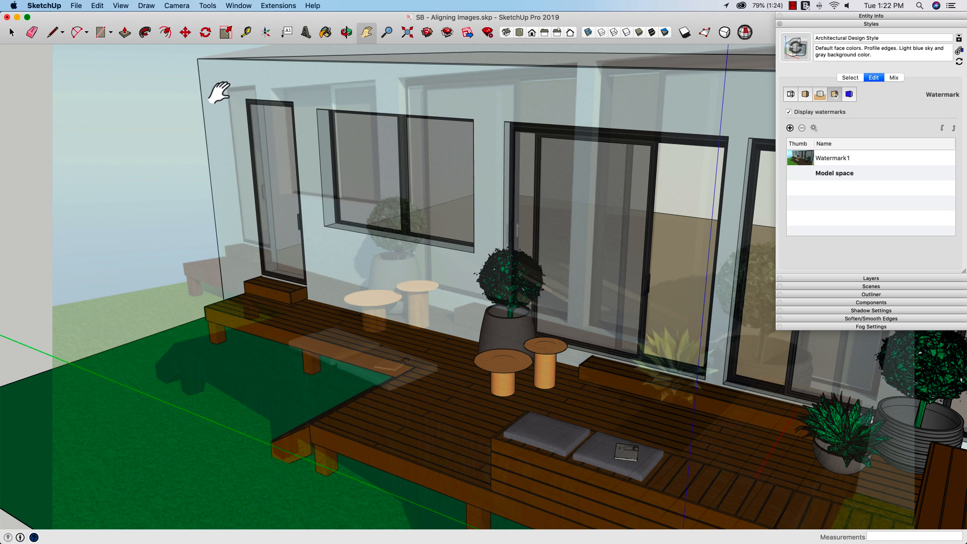
mouse_move(197, 74)
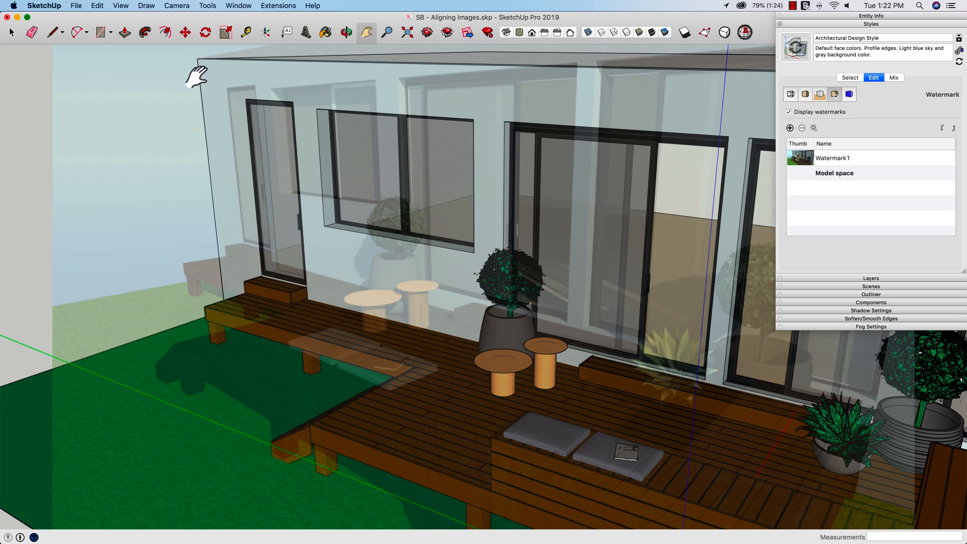
click(345, 33)
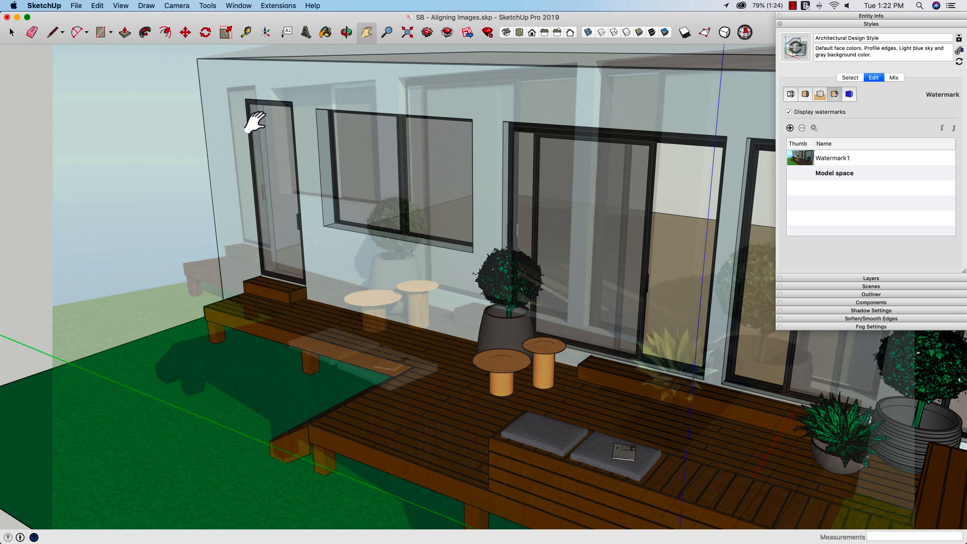
mouse_move(208, 66)
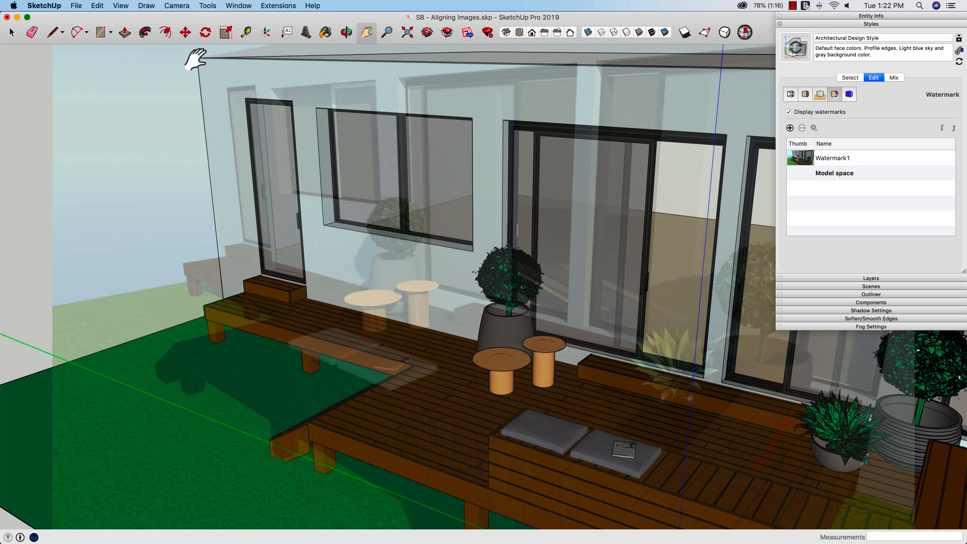
mouse_move(222, 231)
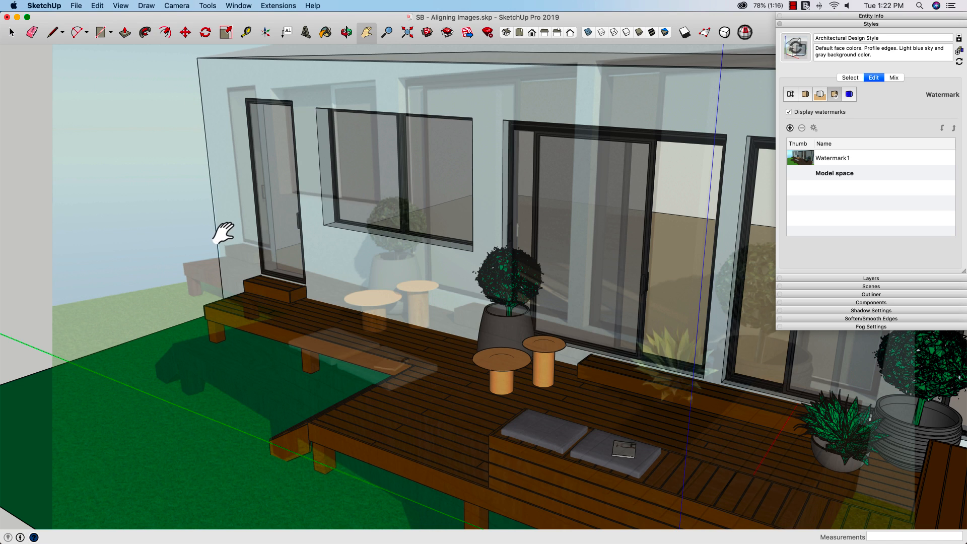
mouse_move(248, 62)
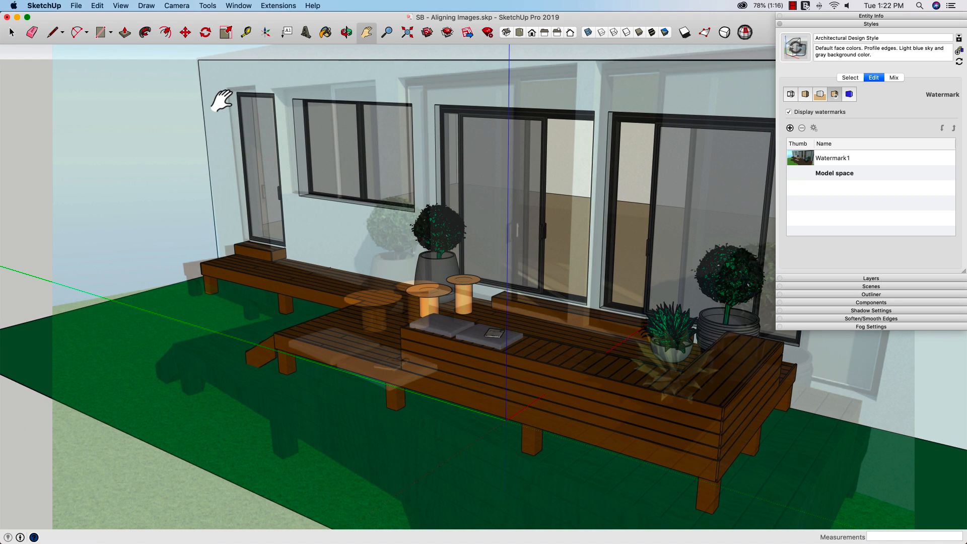
mouse_move(284, 60)
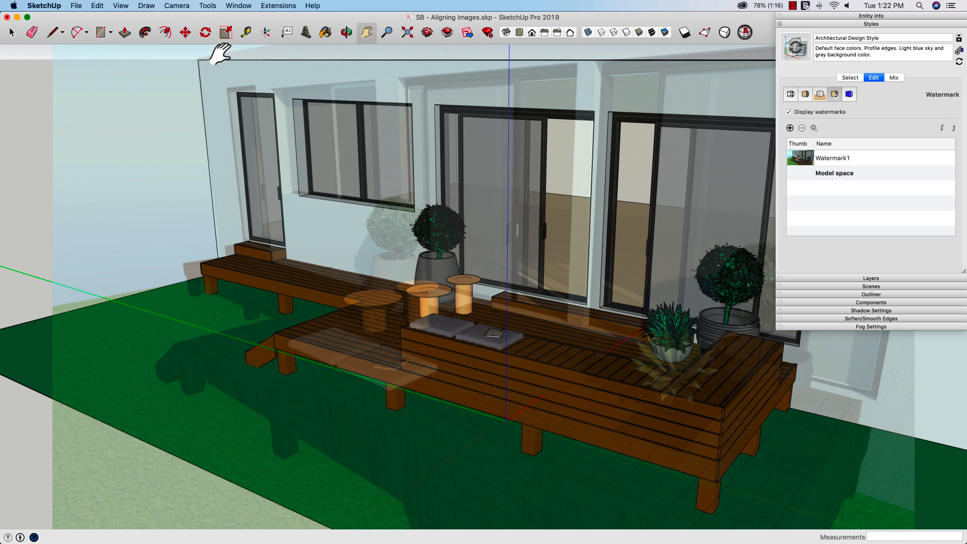
mouse_move(340, 277)
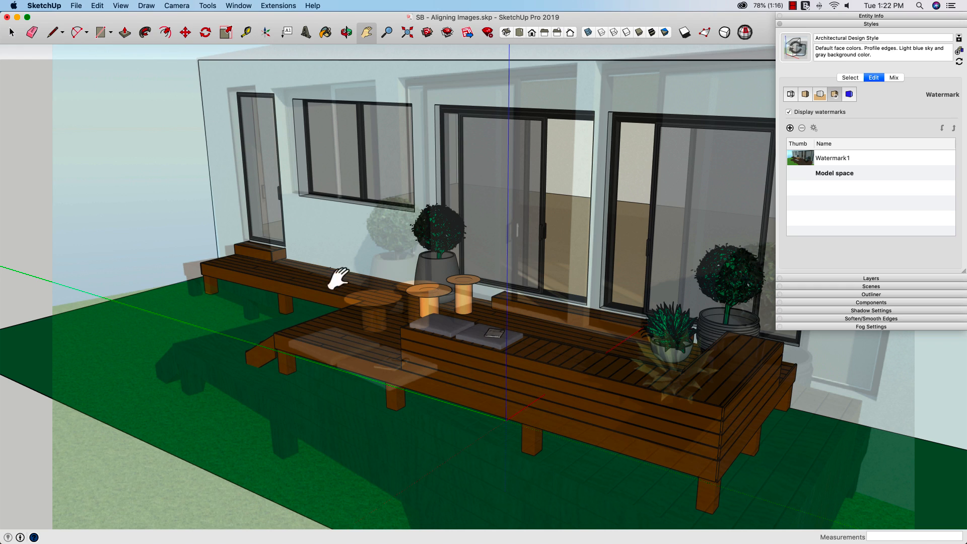
mouse_move(208, 89)
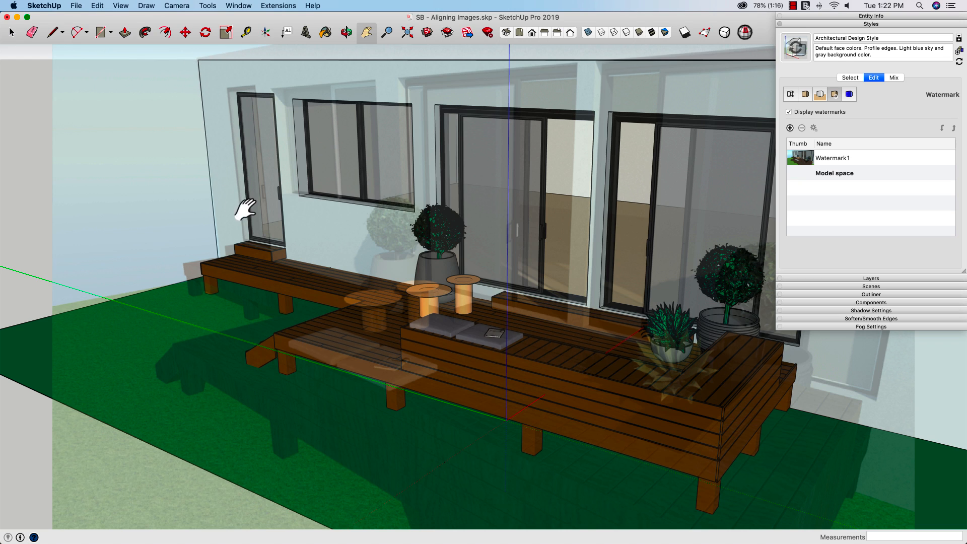
mouse_move(239, 340)
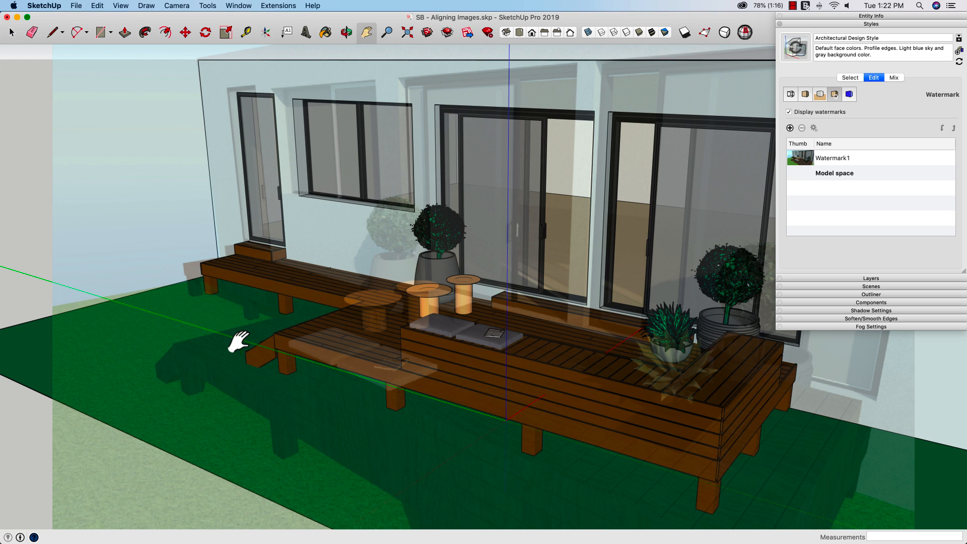
mouse_move(775, 517)
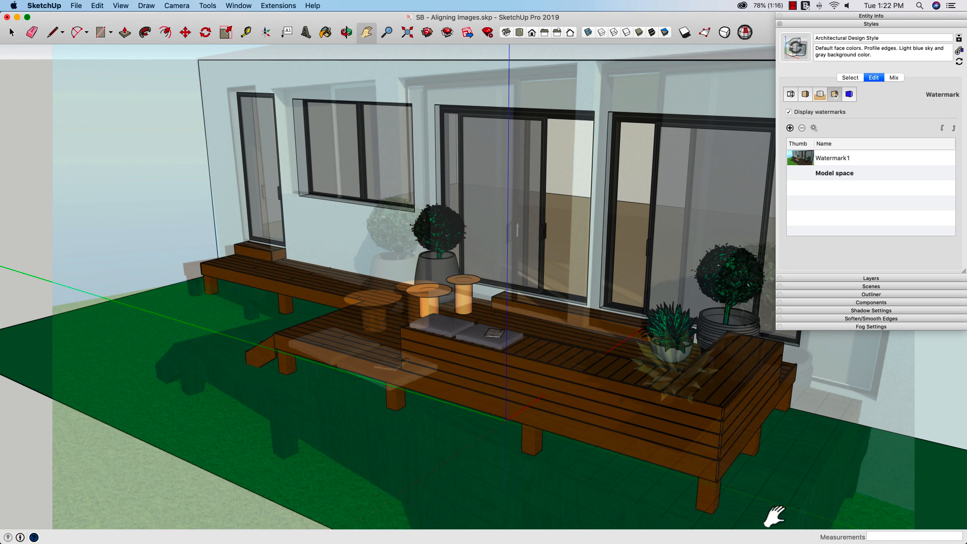
mouse_move(790, 363)
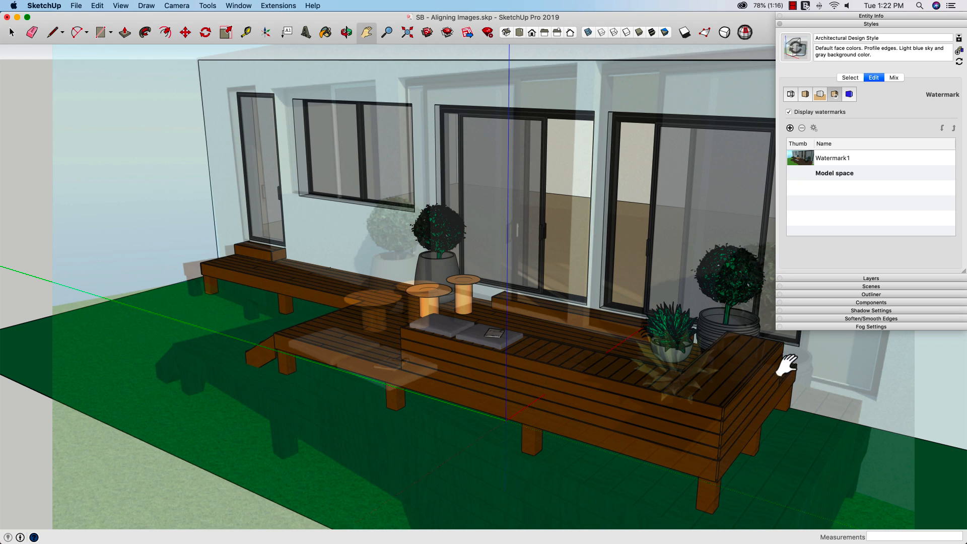
mouse_move(280, 222)
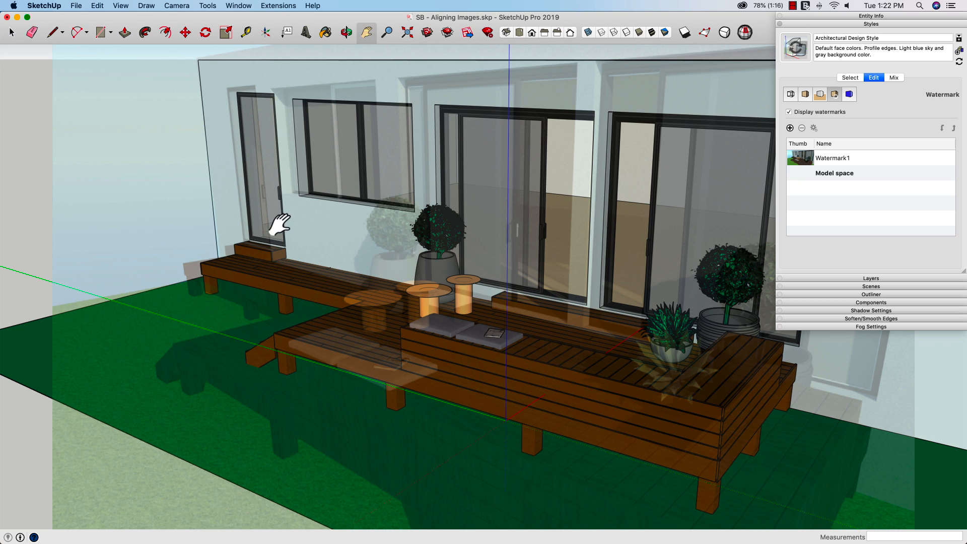
mouse_move(285, 186)
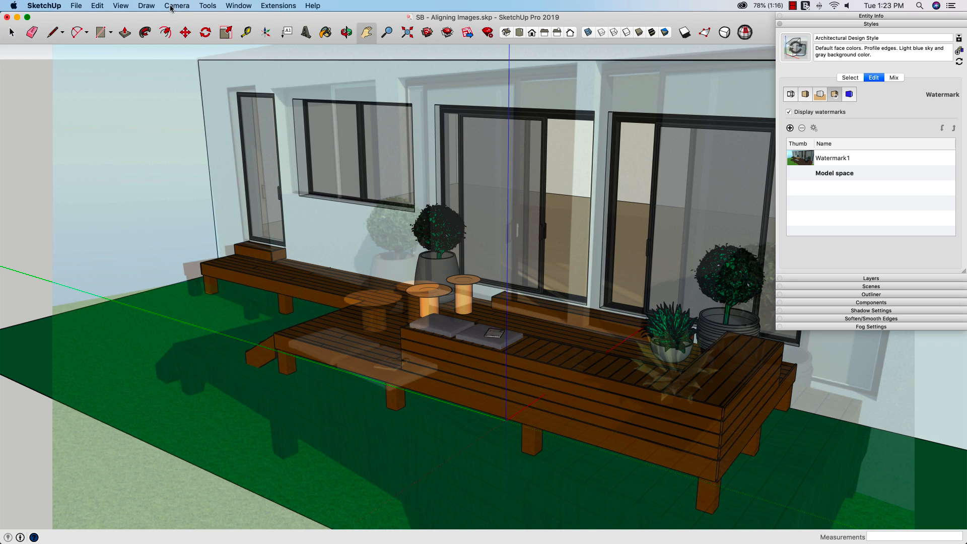
Activate the Camera Field of View tool, currently reading 35 degrees
click(177, 6)
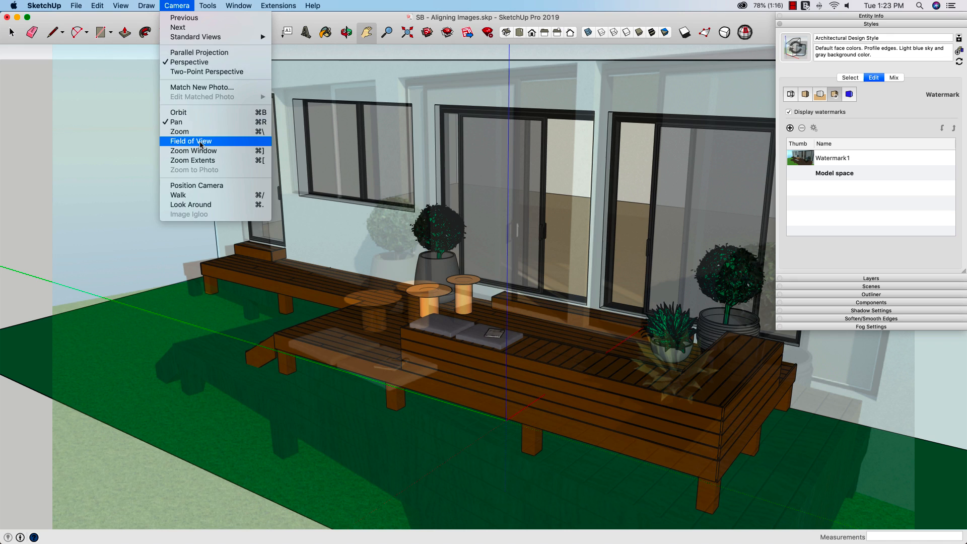
click(191, 140)
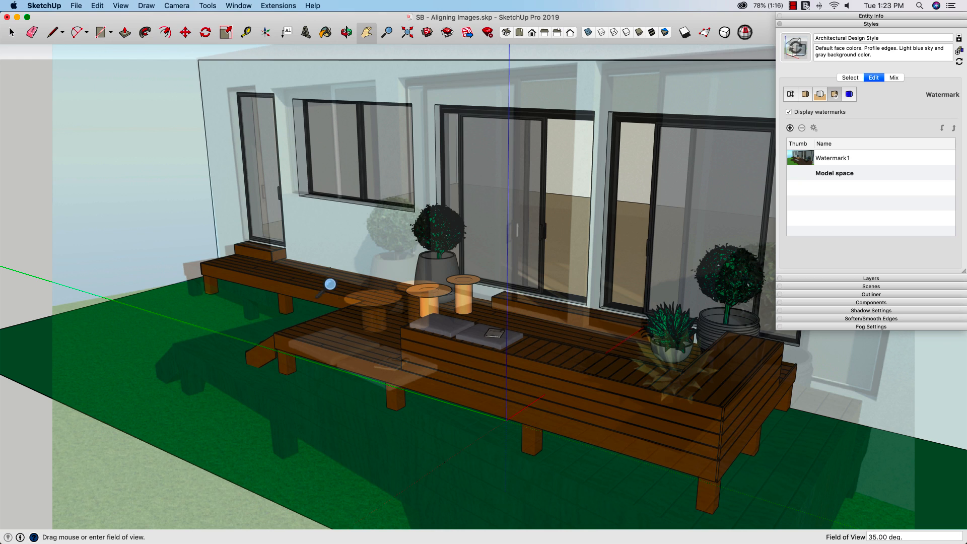
mouse_move(621, 360)
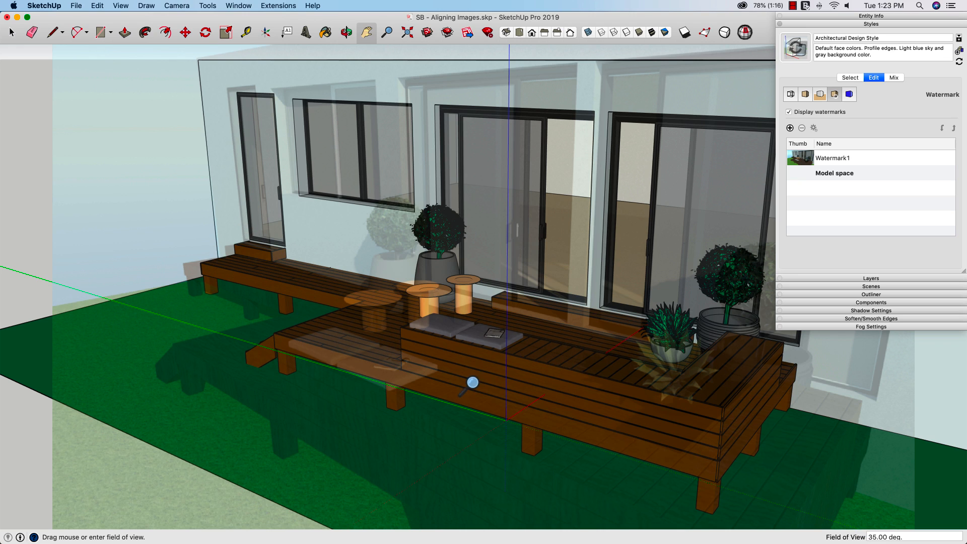
mouse_move(416, 256)
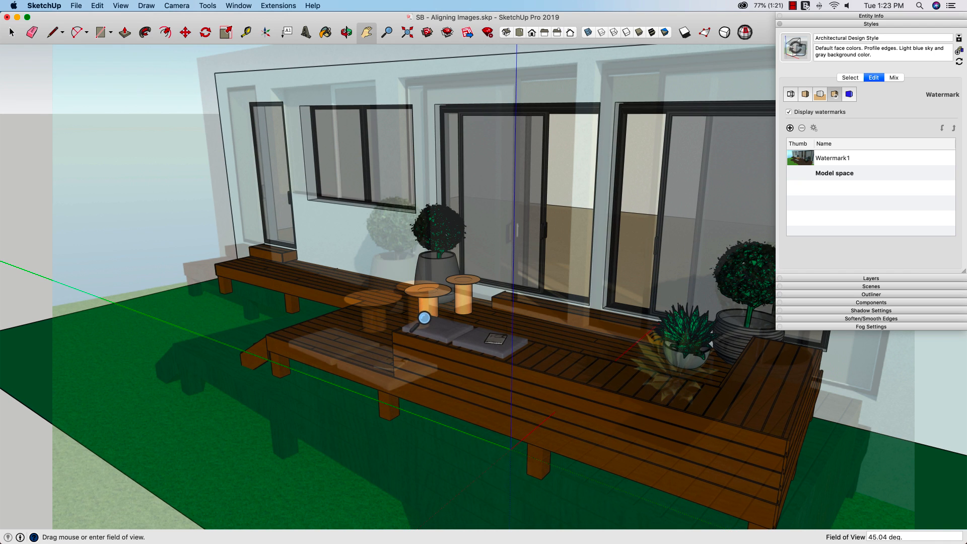
mouse_move(213, 95)
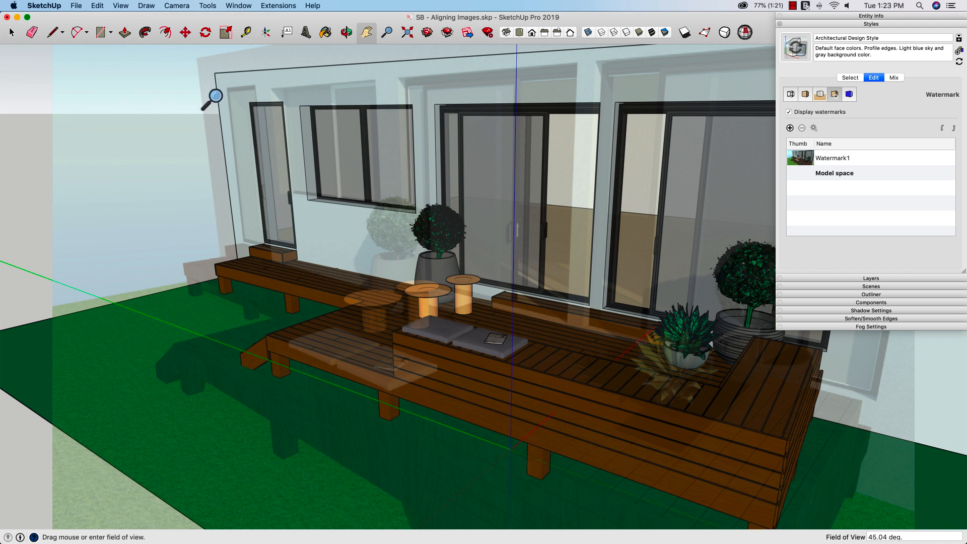
mouse_move(334, 173)
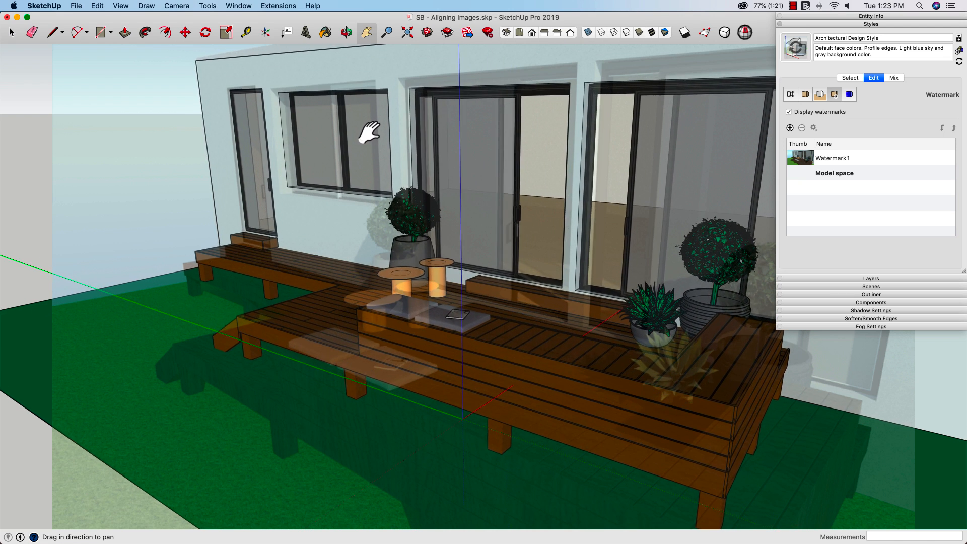
Pan the deck into view and set the camera field of view to 45°
drag(368, 130, 203, 152)
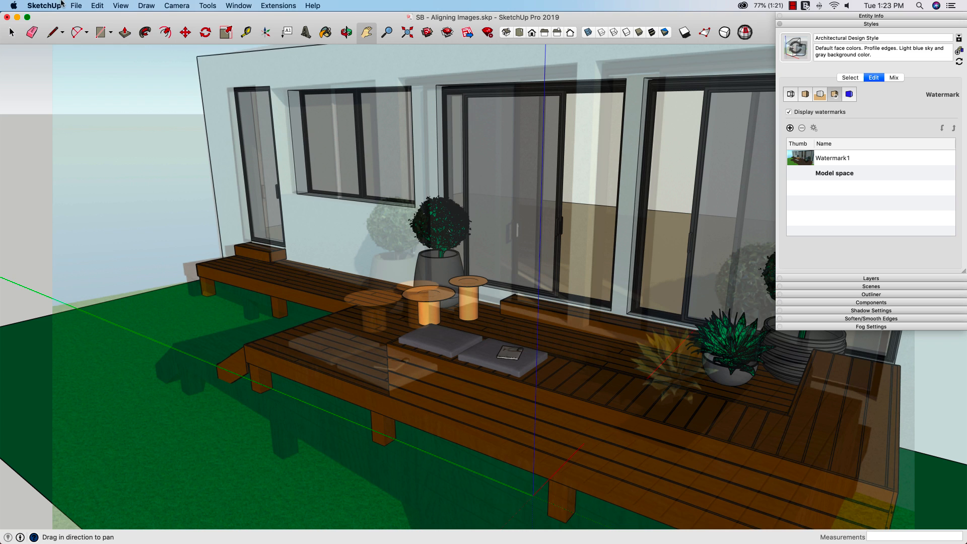
click(208, 6)
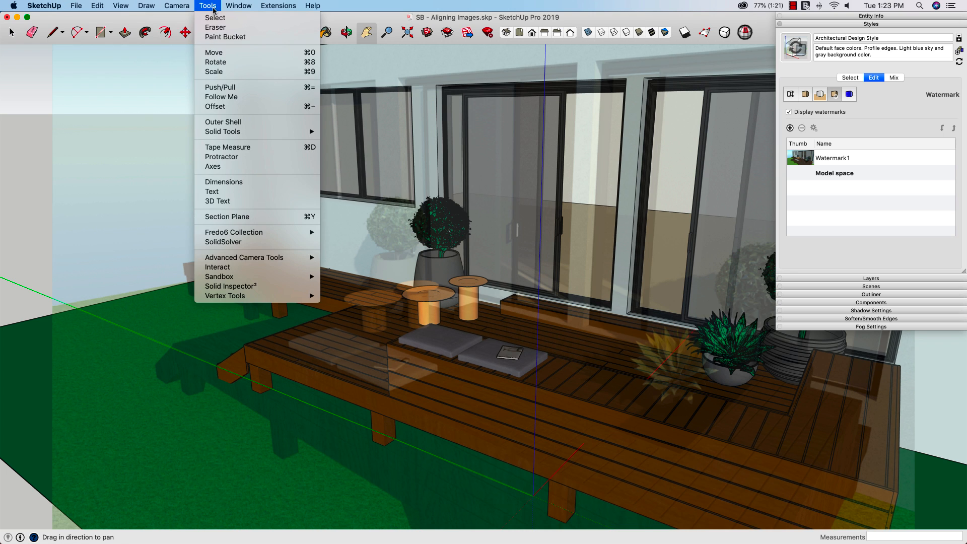
click(176, 6)
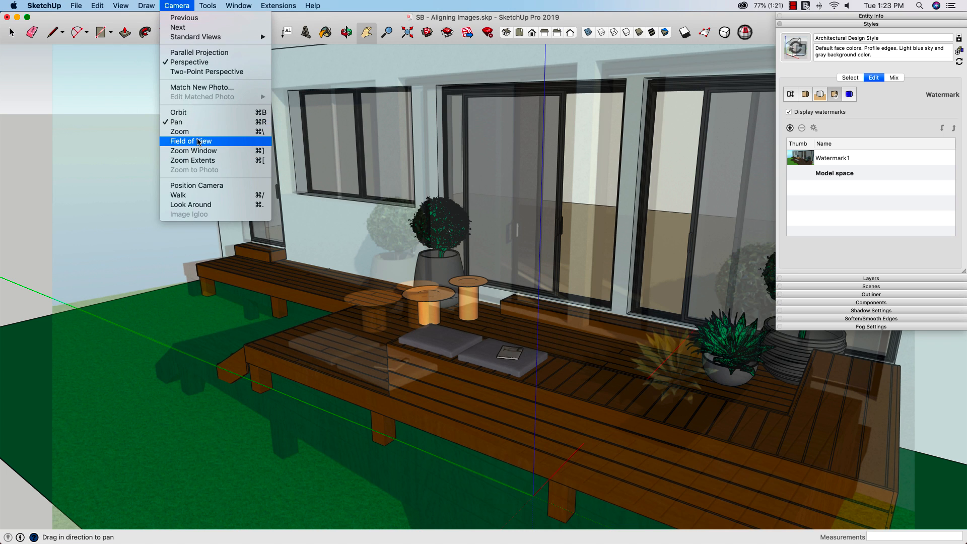
click(190, 141)
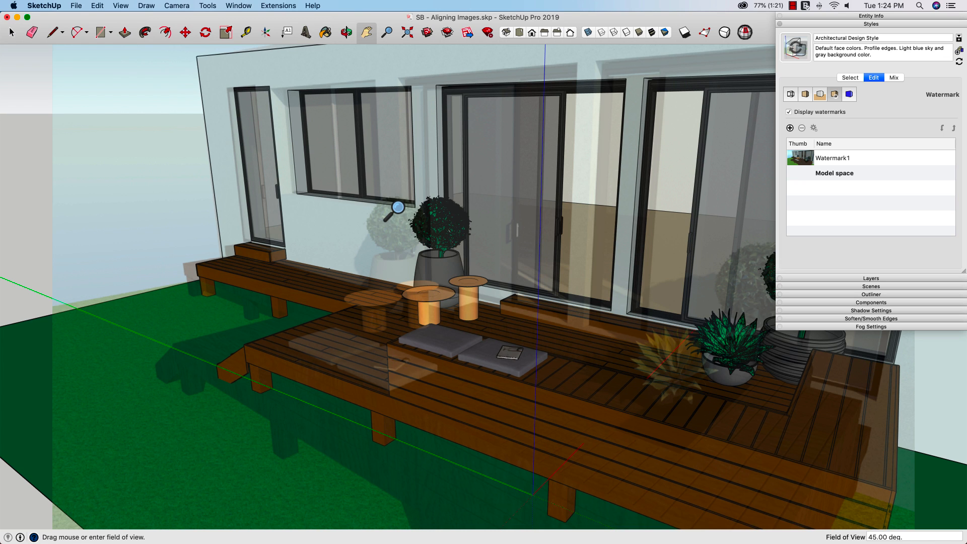
click(346, 32)
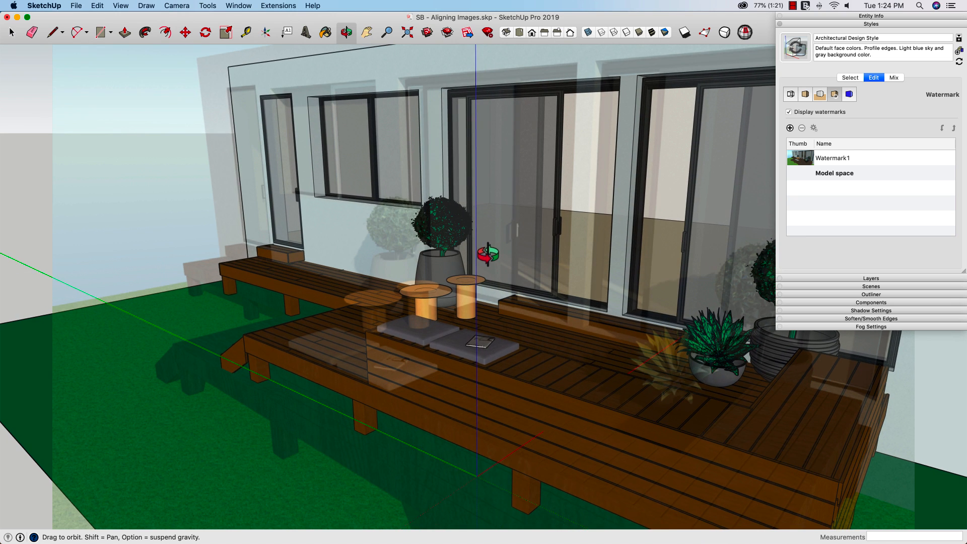
Pan the deck model repeatedly until its walls and edges overlap the rendered image
click(365, 32)
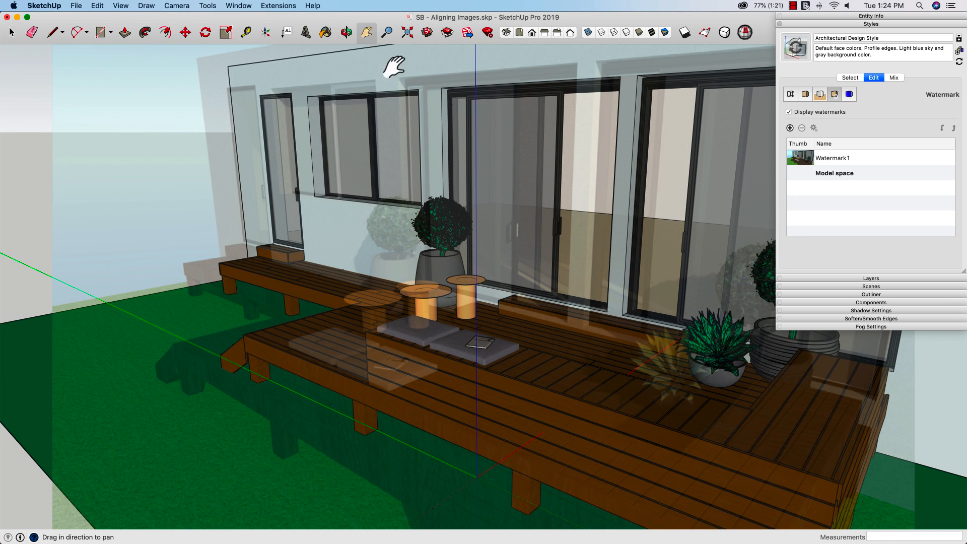
drag(395, 68, 423, 123)
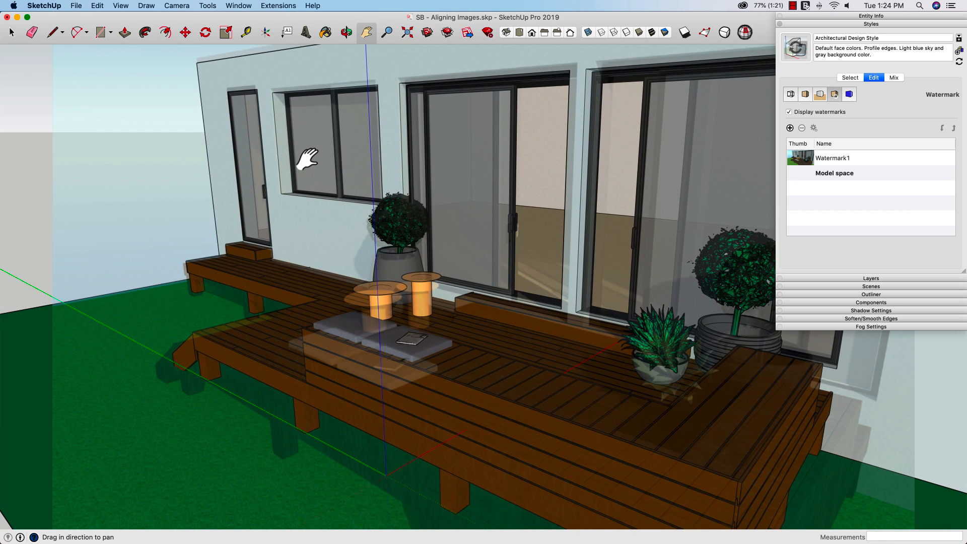
drag(306, 159, 346, 154)
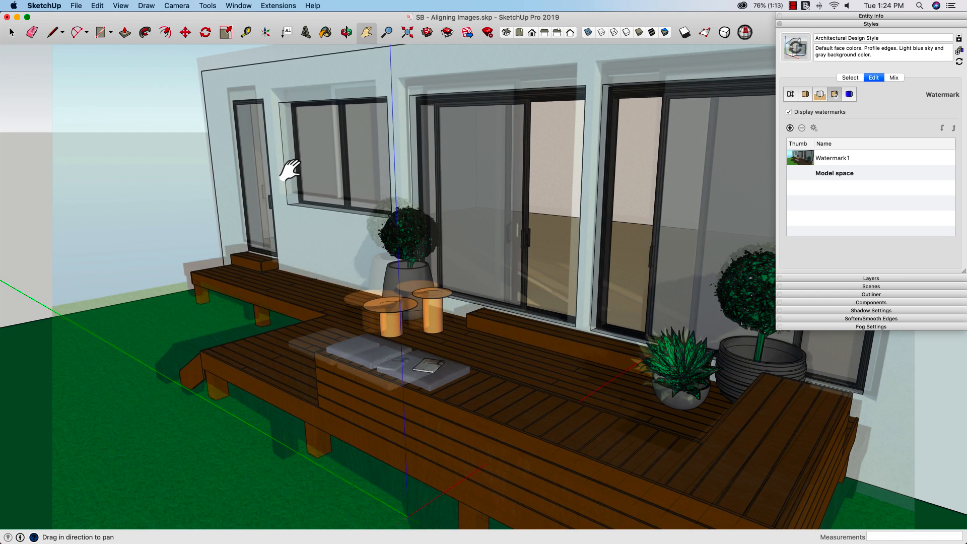
drag(290, 173, 290, 156)
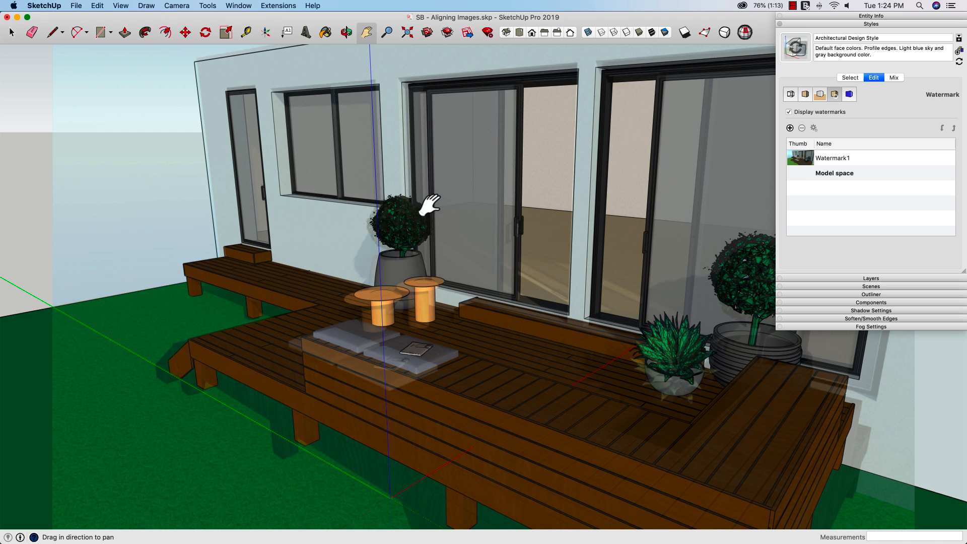
mouse_move(508, 216)
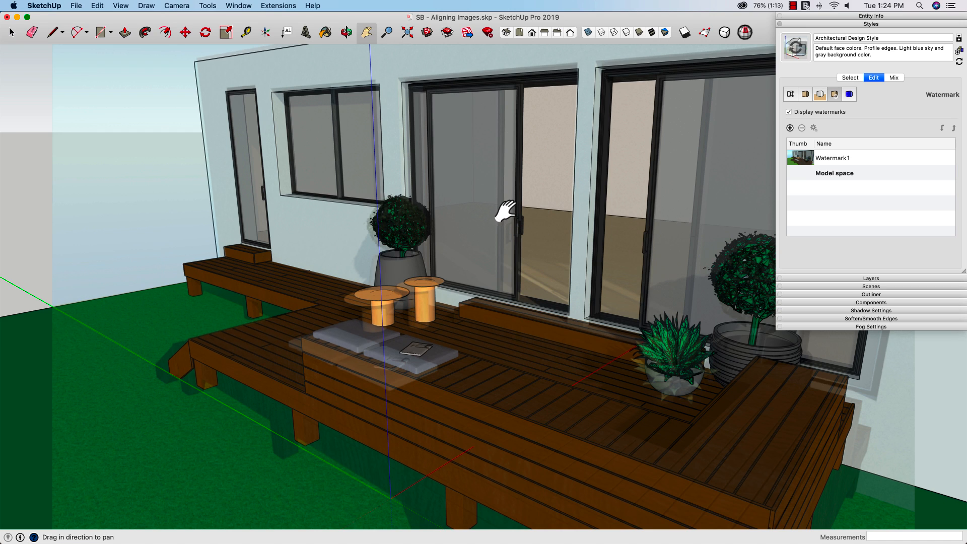
drag(505, 208, 351, 183)
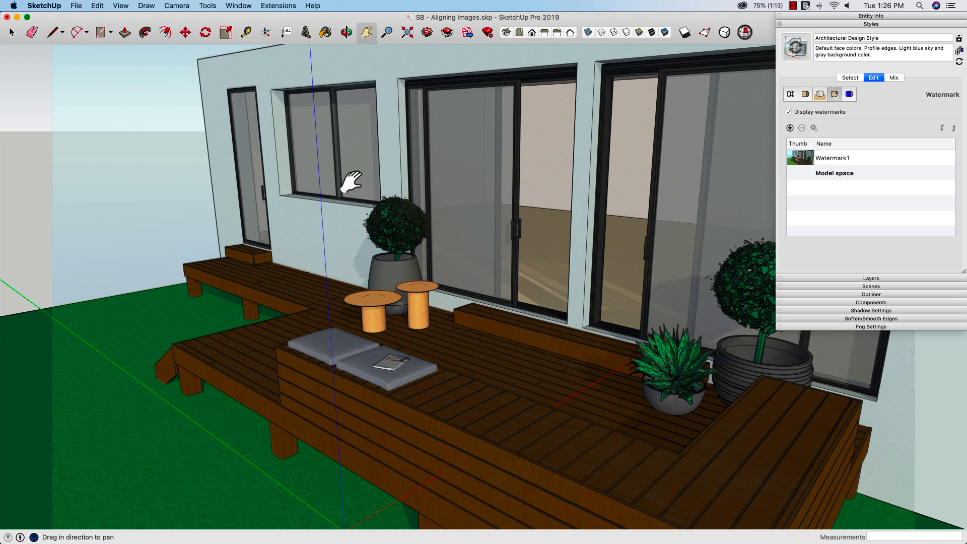
mouse_move(922, 180)
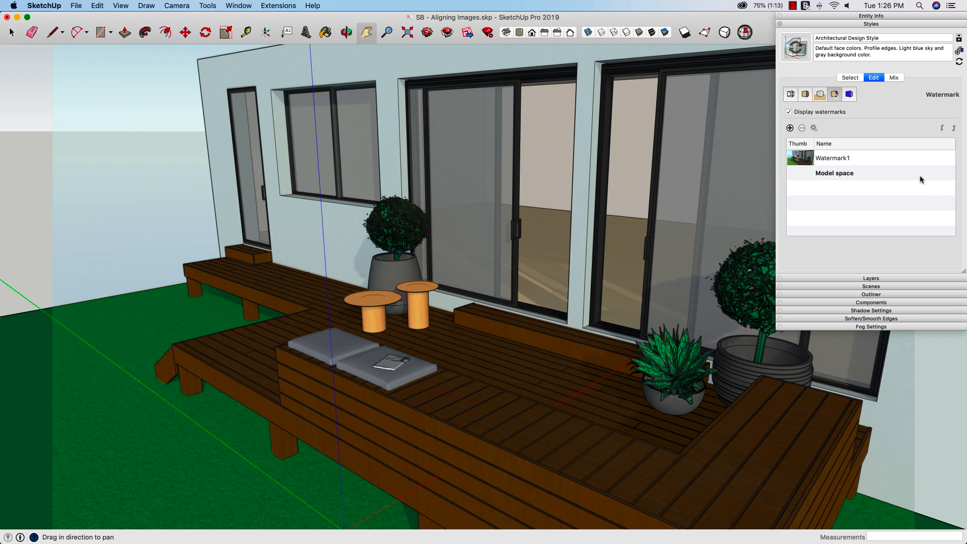
mouse_move(799, 140)
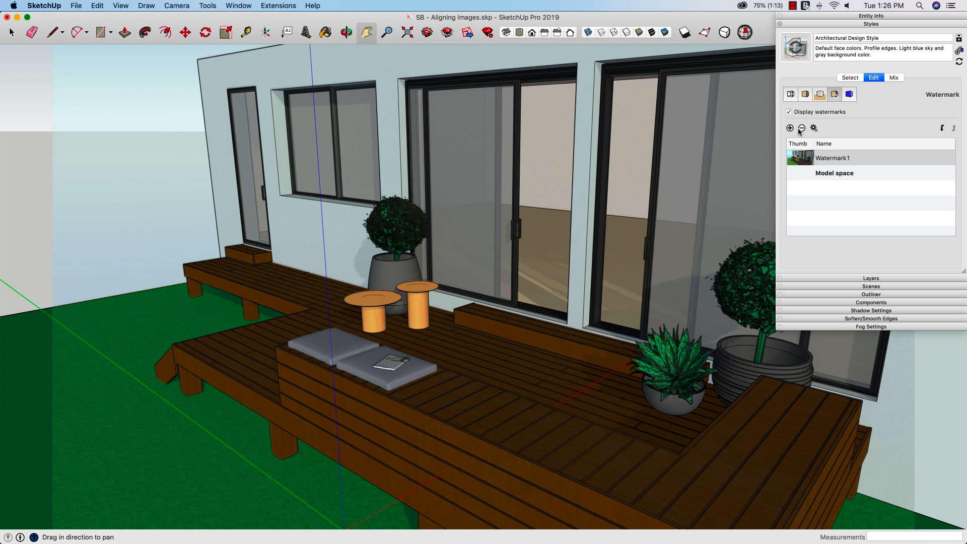
Select Watermark1 in the style's watermark list for deletion
click(801, 128)
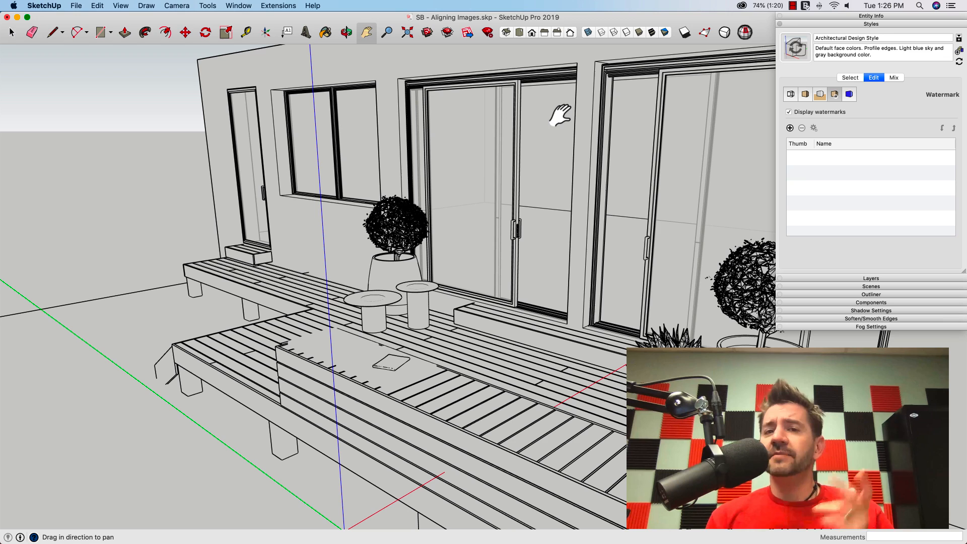
mouse_move(560, 118)
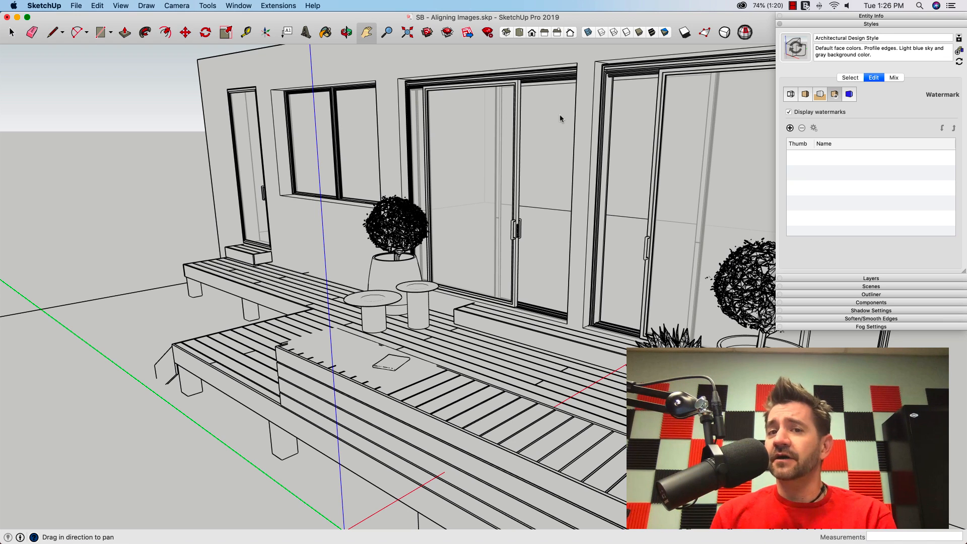